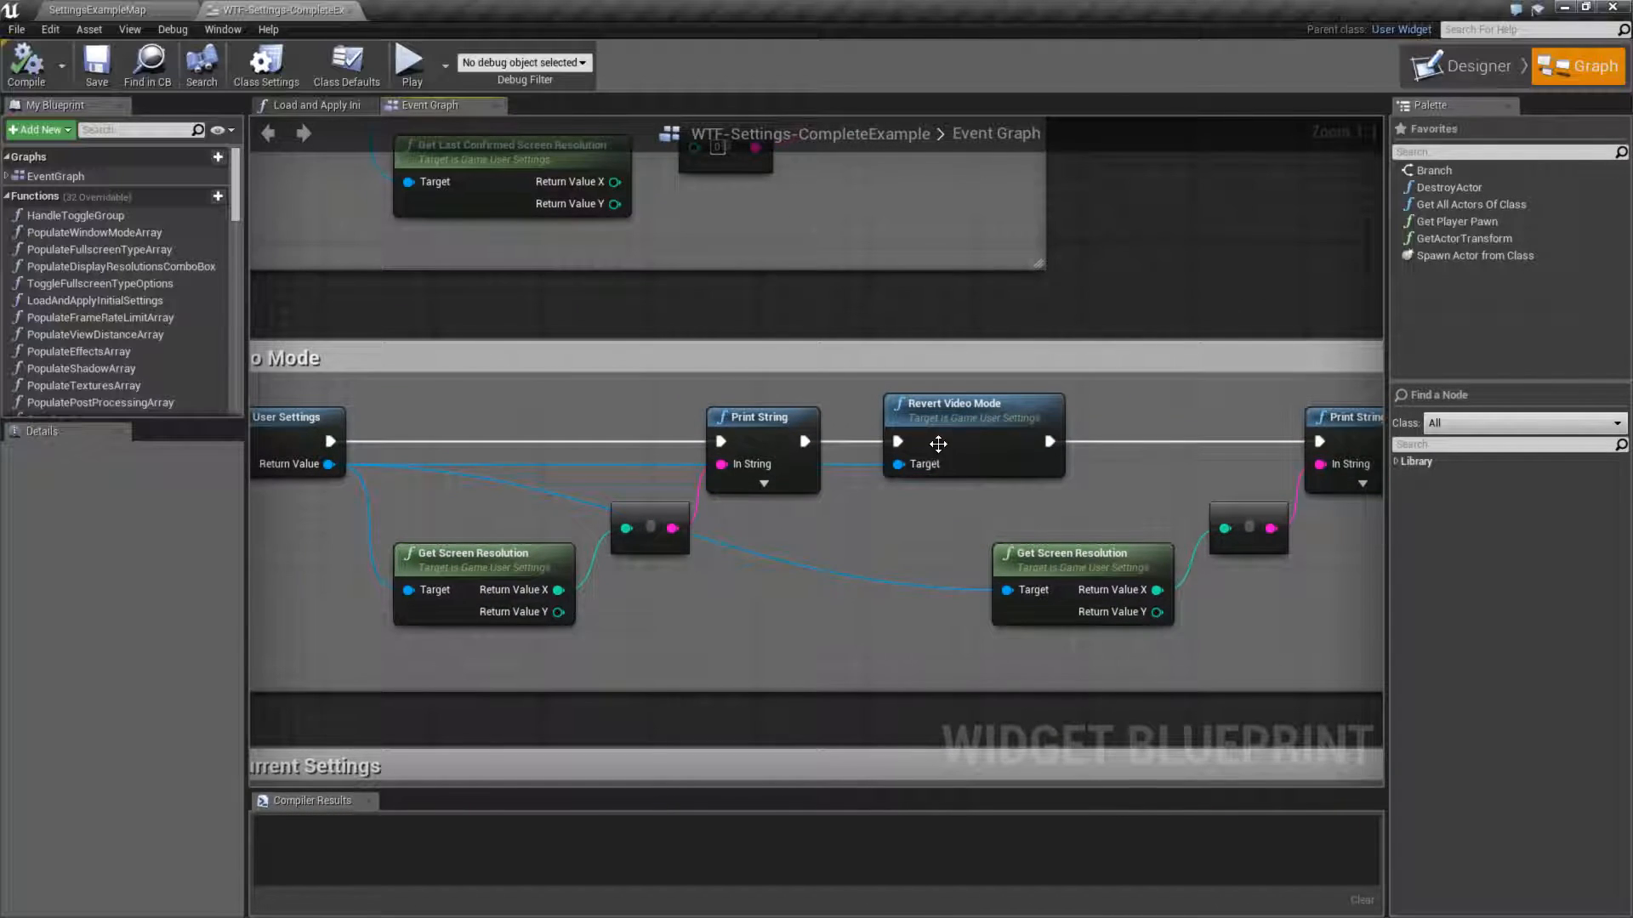
mouse_move(935, 432)
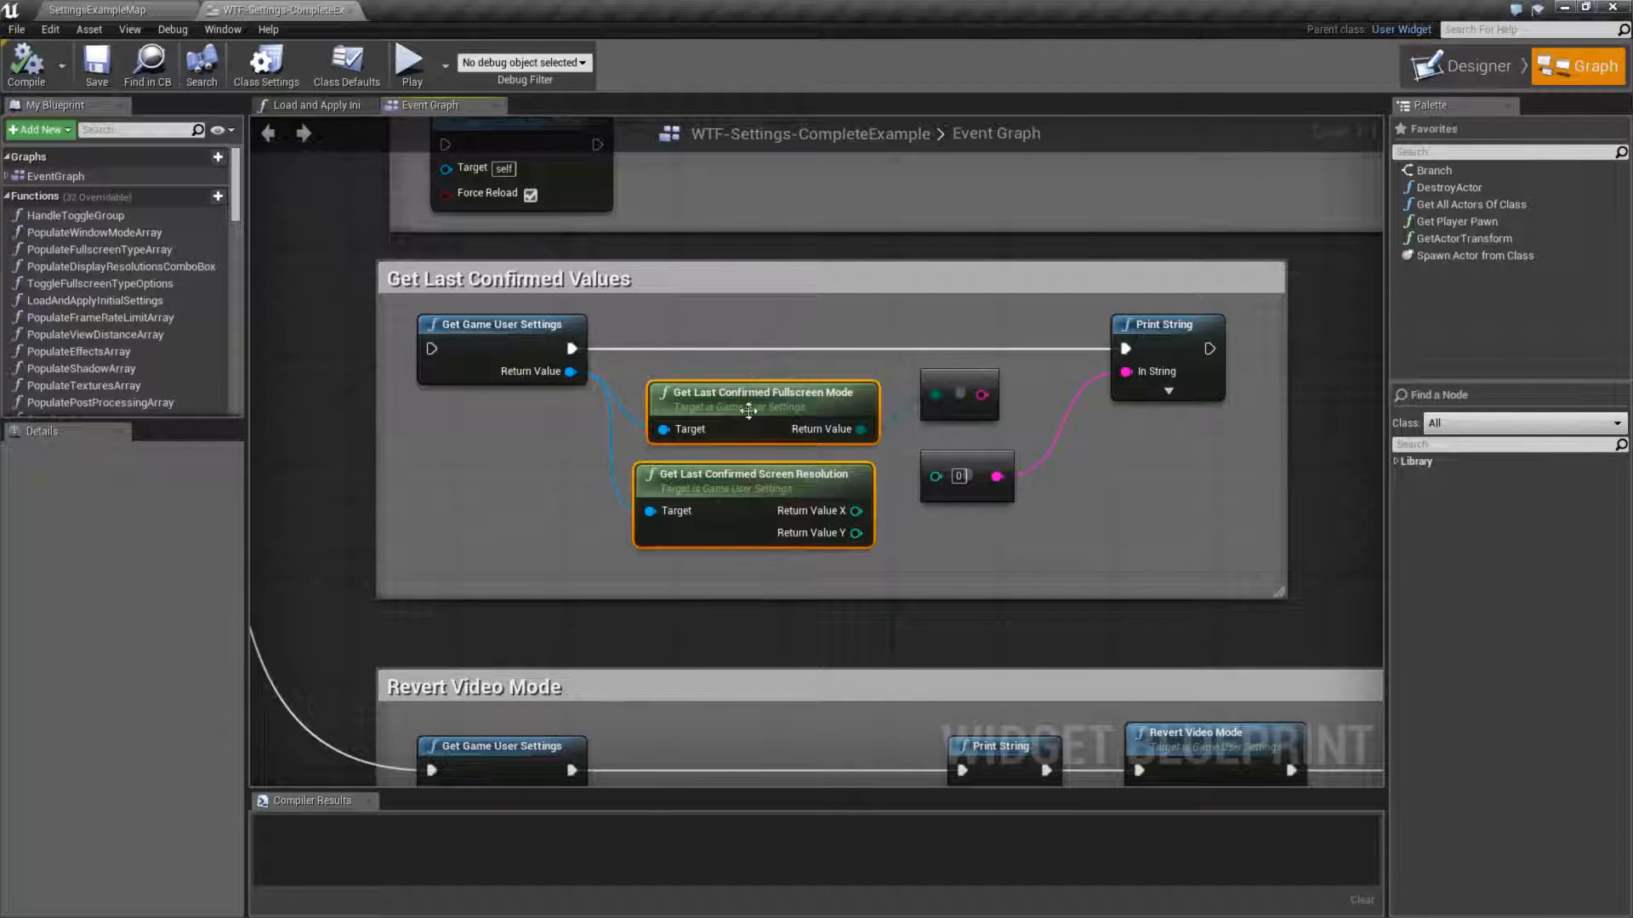
mouse_move(1112, 642)
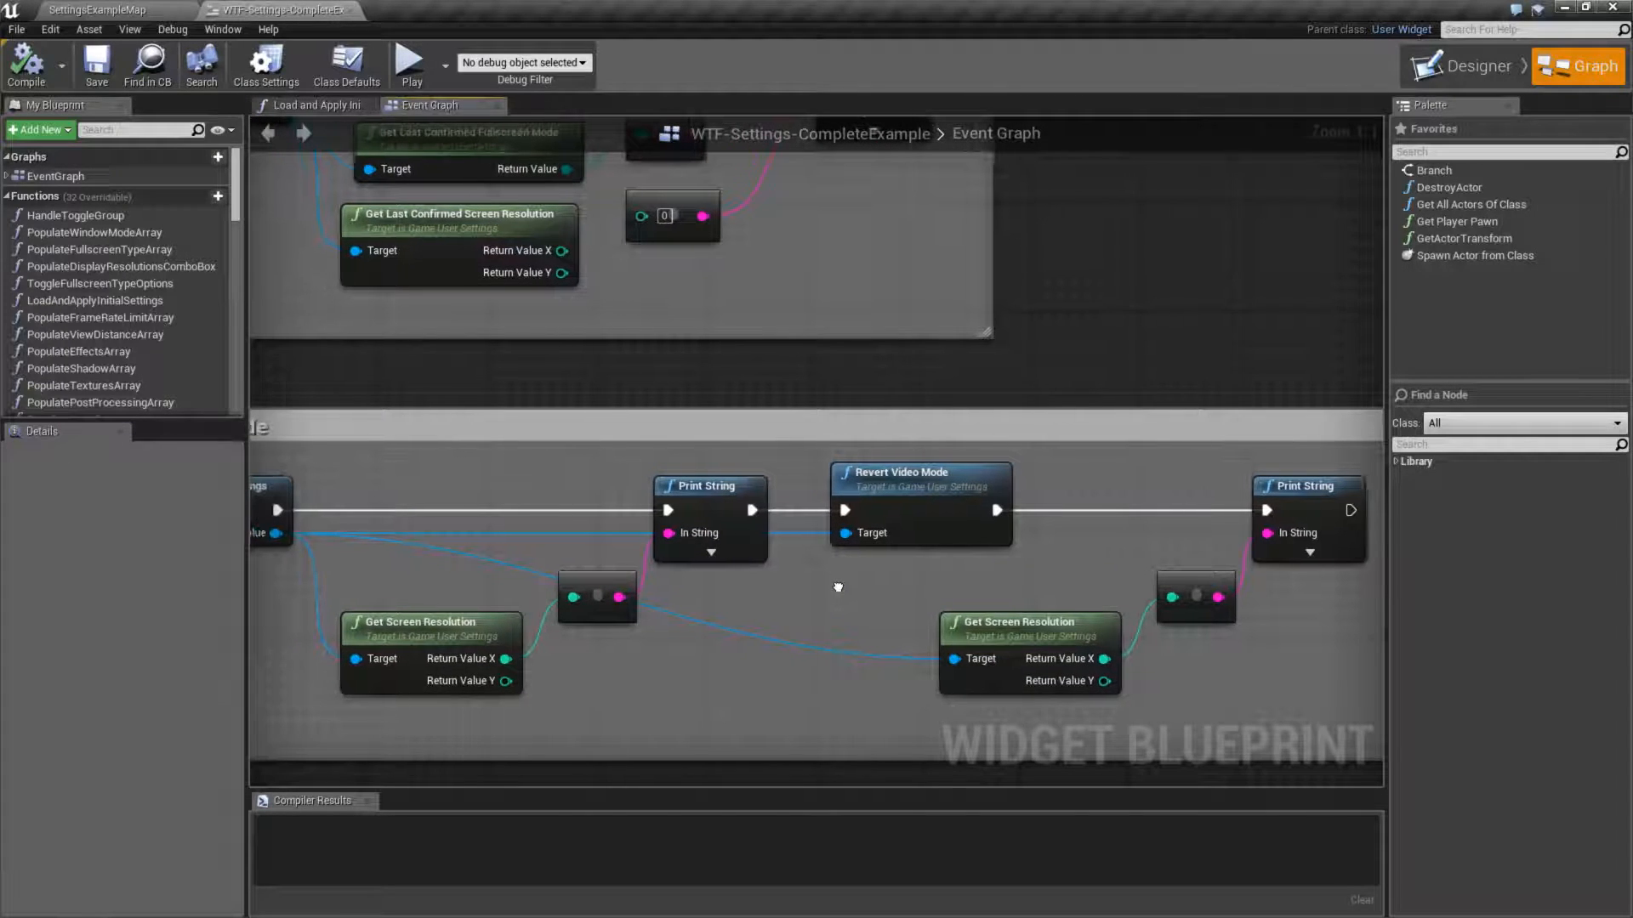
mouse_move(839, 596)
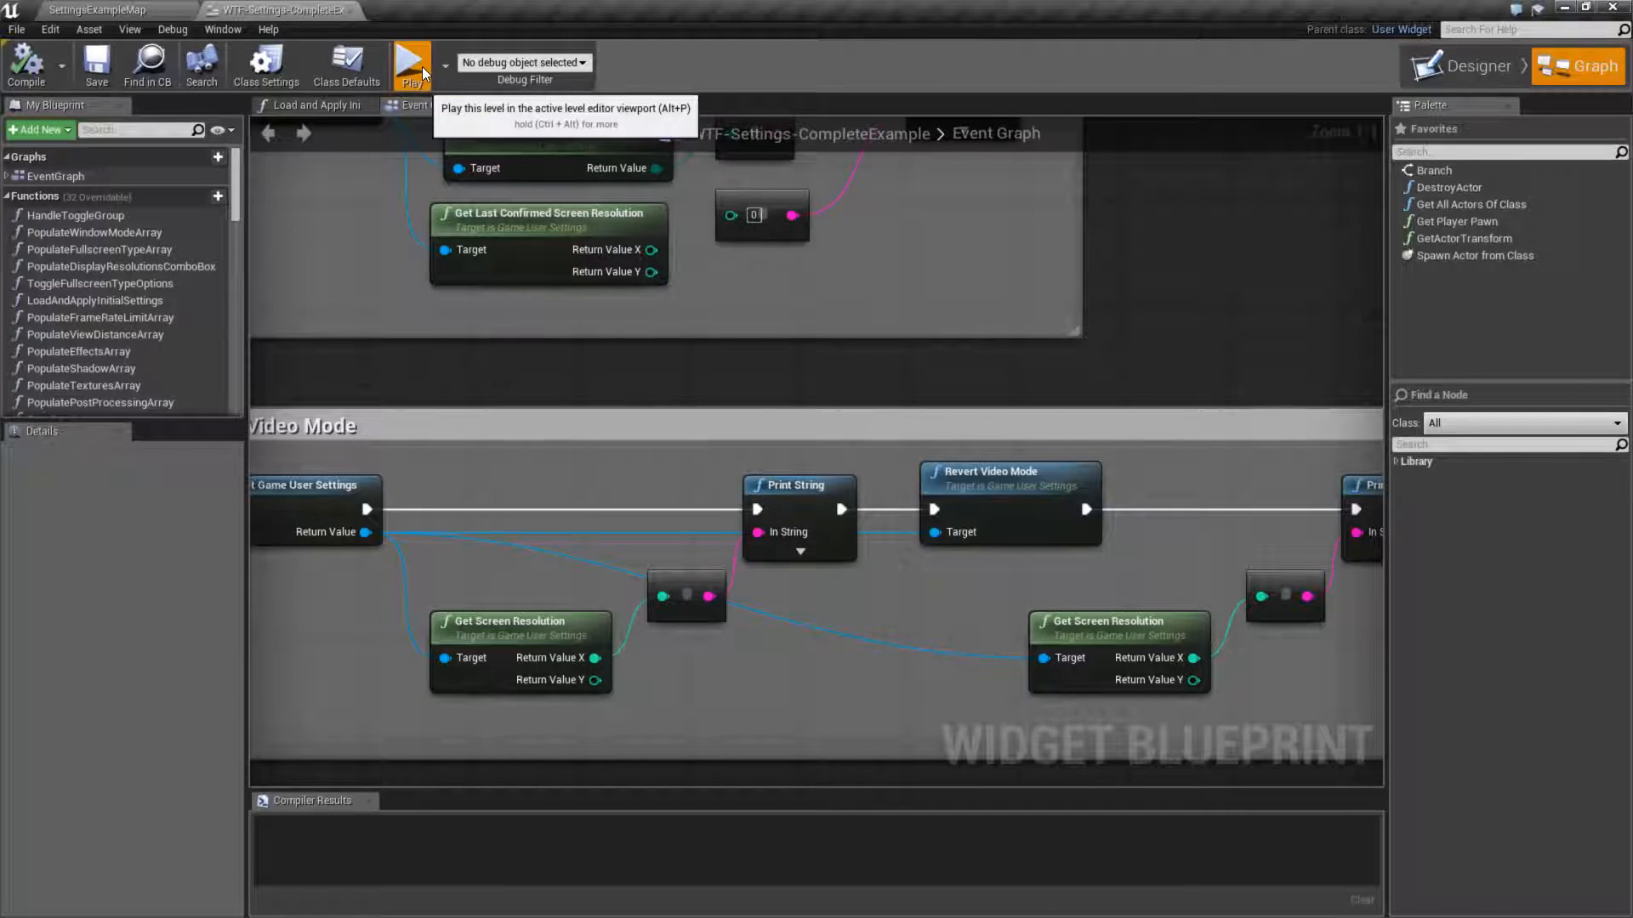
Start the game preview and choose a different display resolution from the list
click(412, 62)
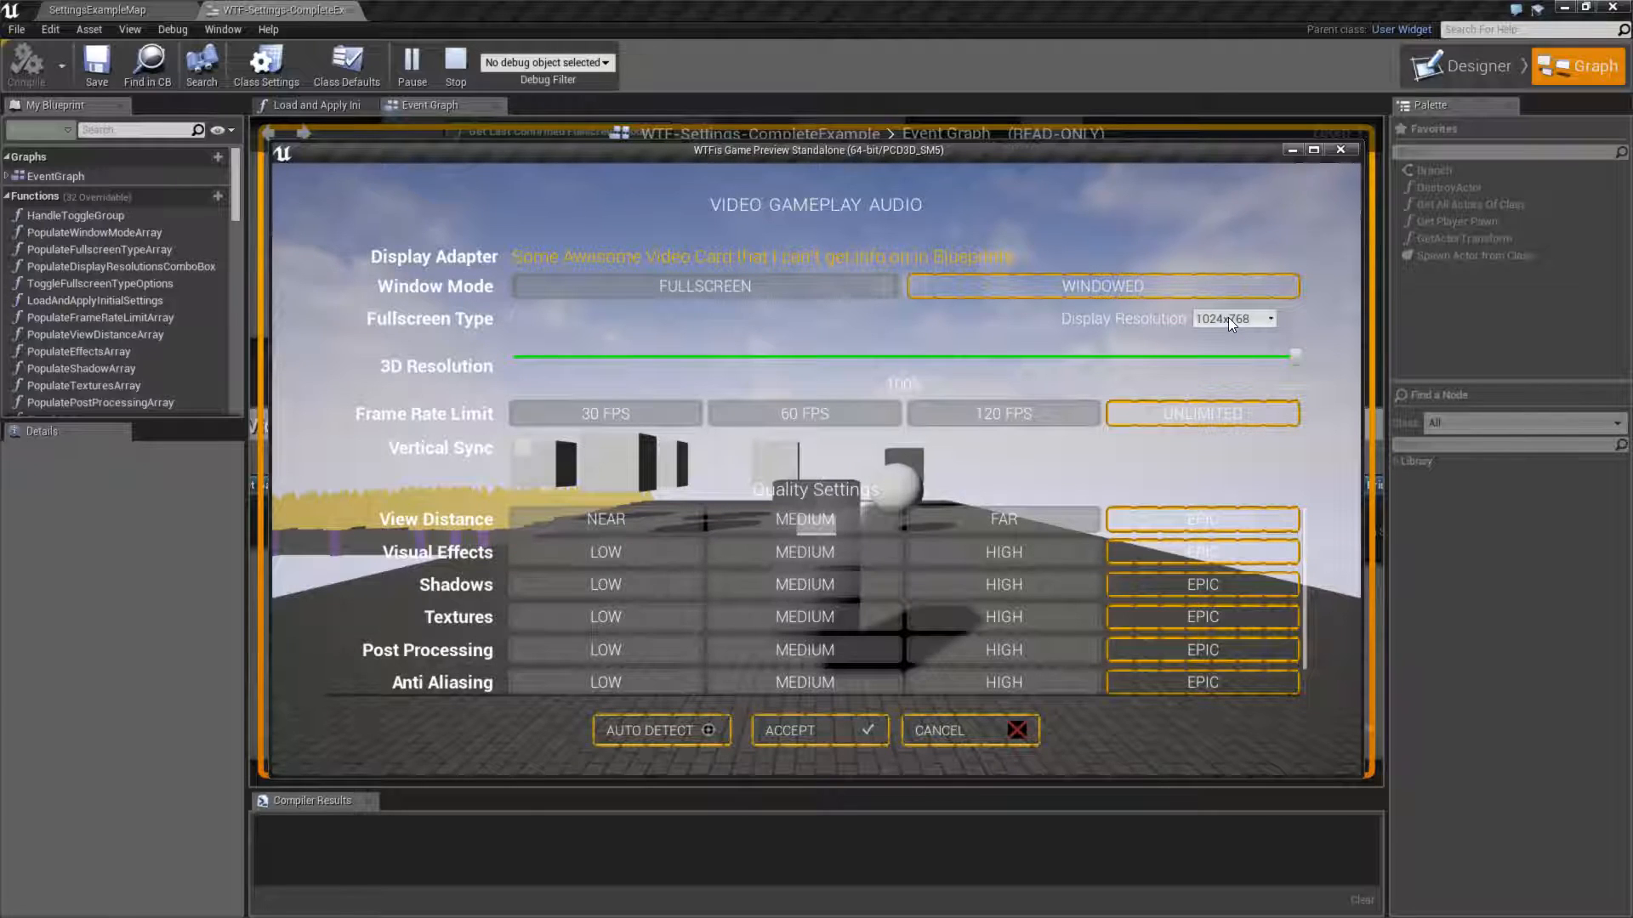
click(1269, 318)
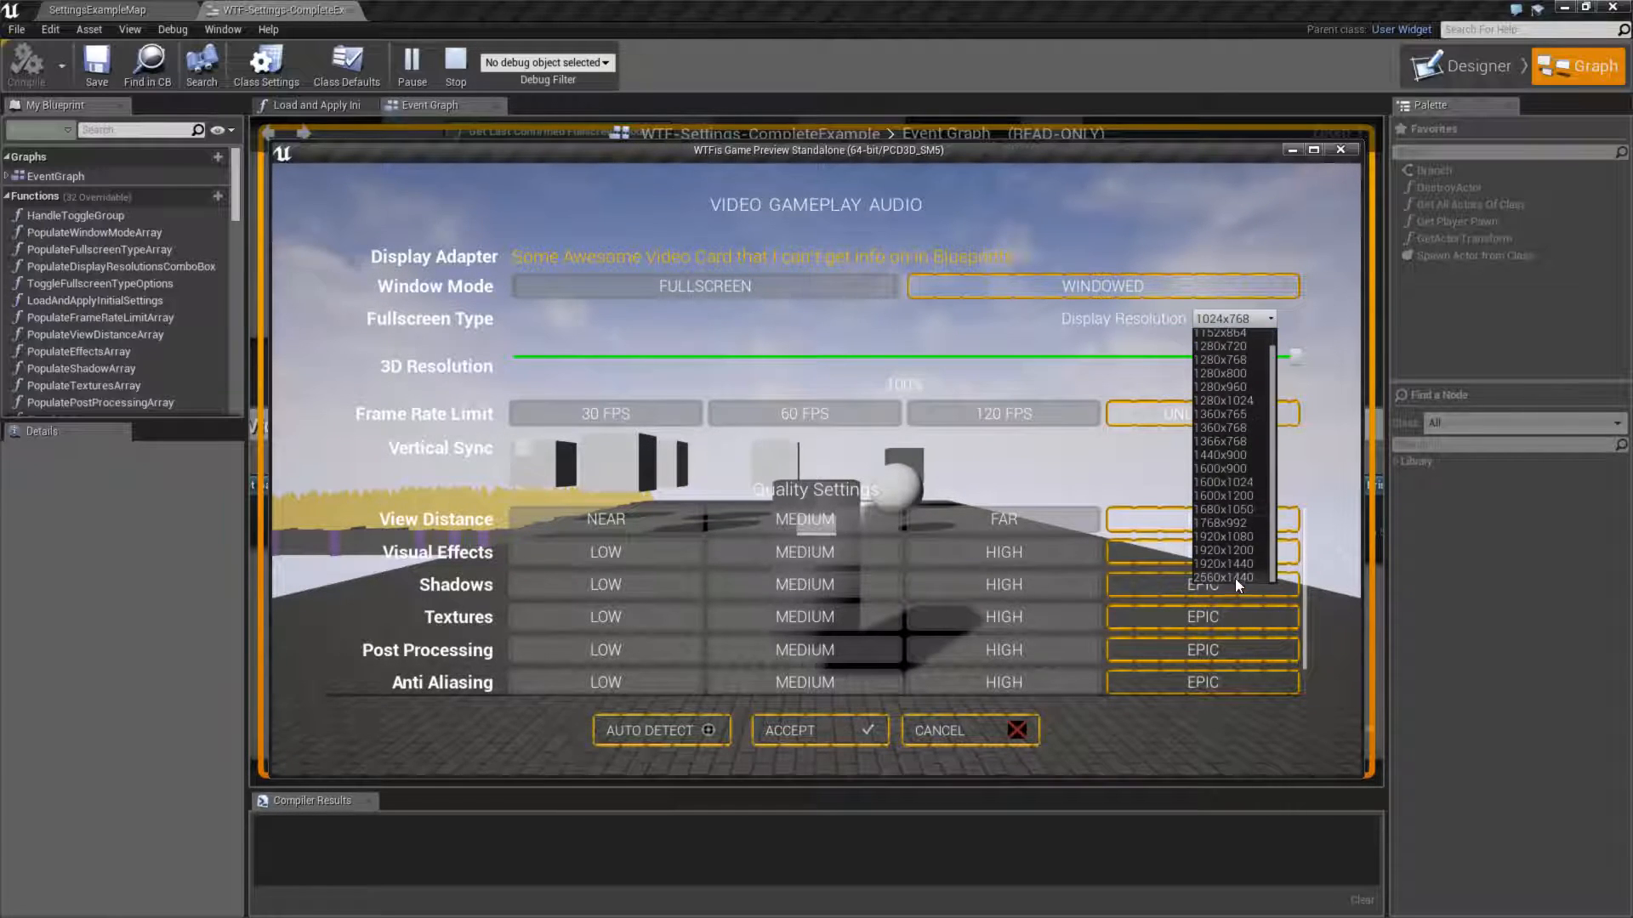
click(1220, 536)
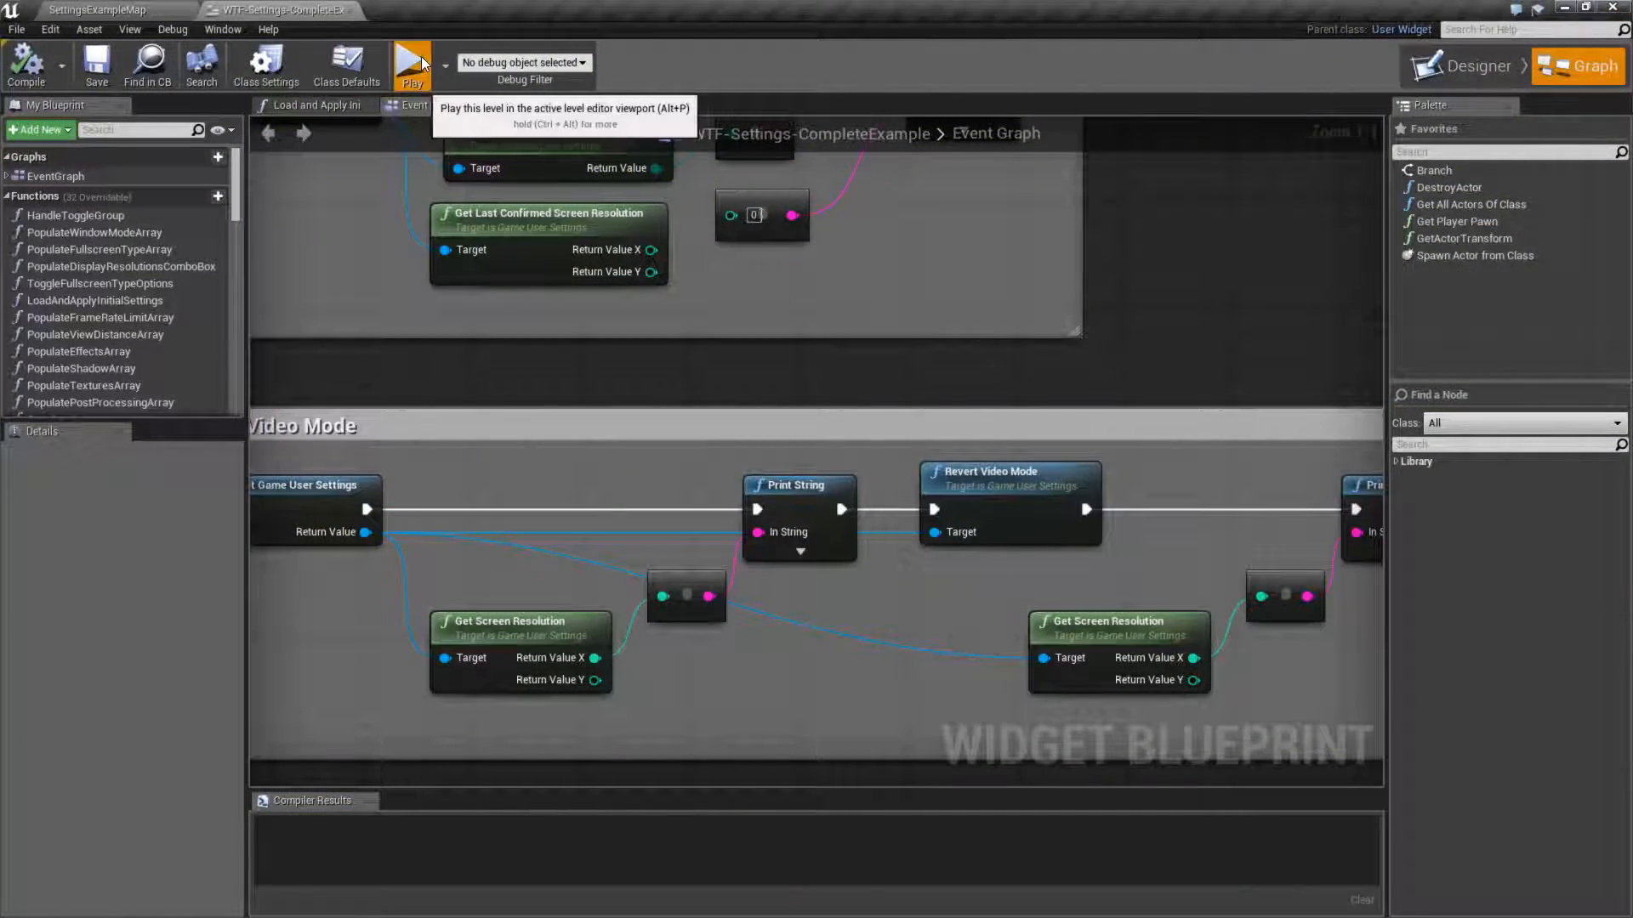
Replay and close the preview, then read GameUserSettings.ini showing last confirmed resolution 1024x768
click(408, 60)
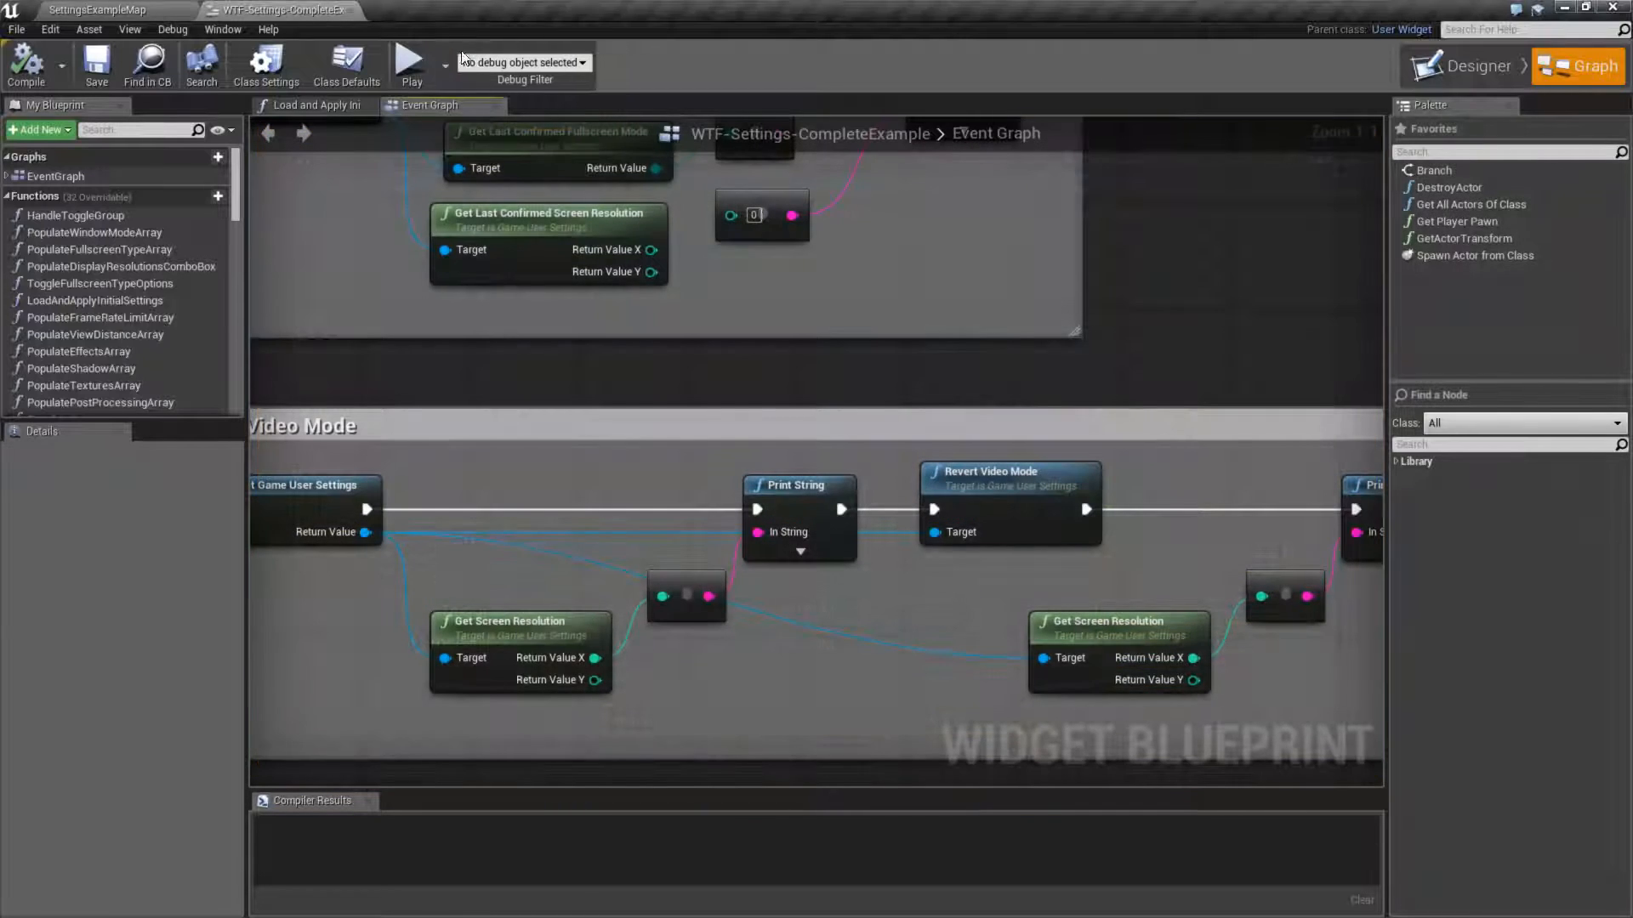
click(412, 62)
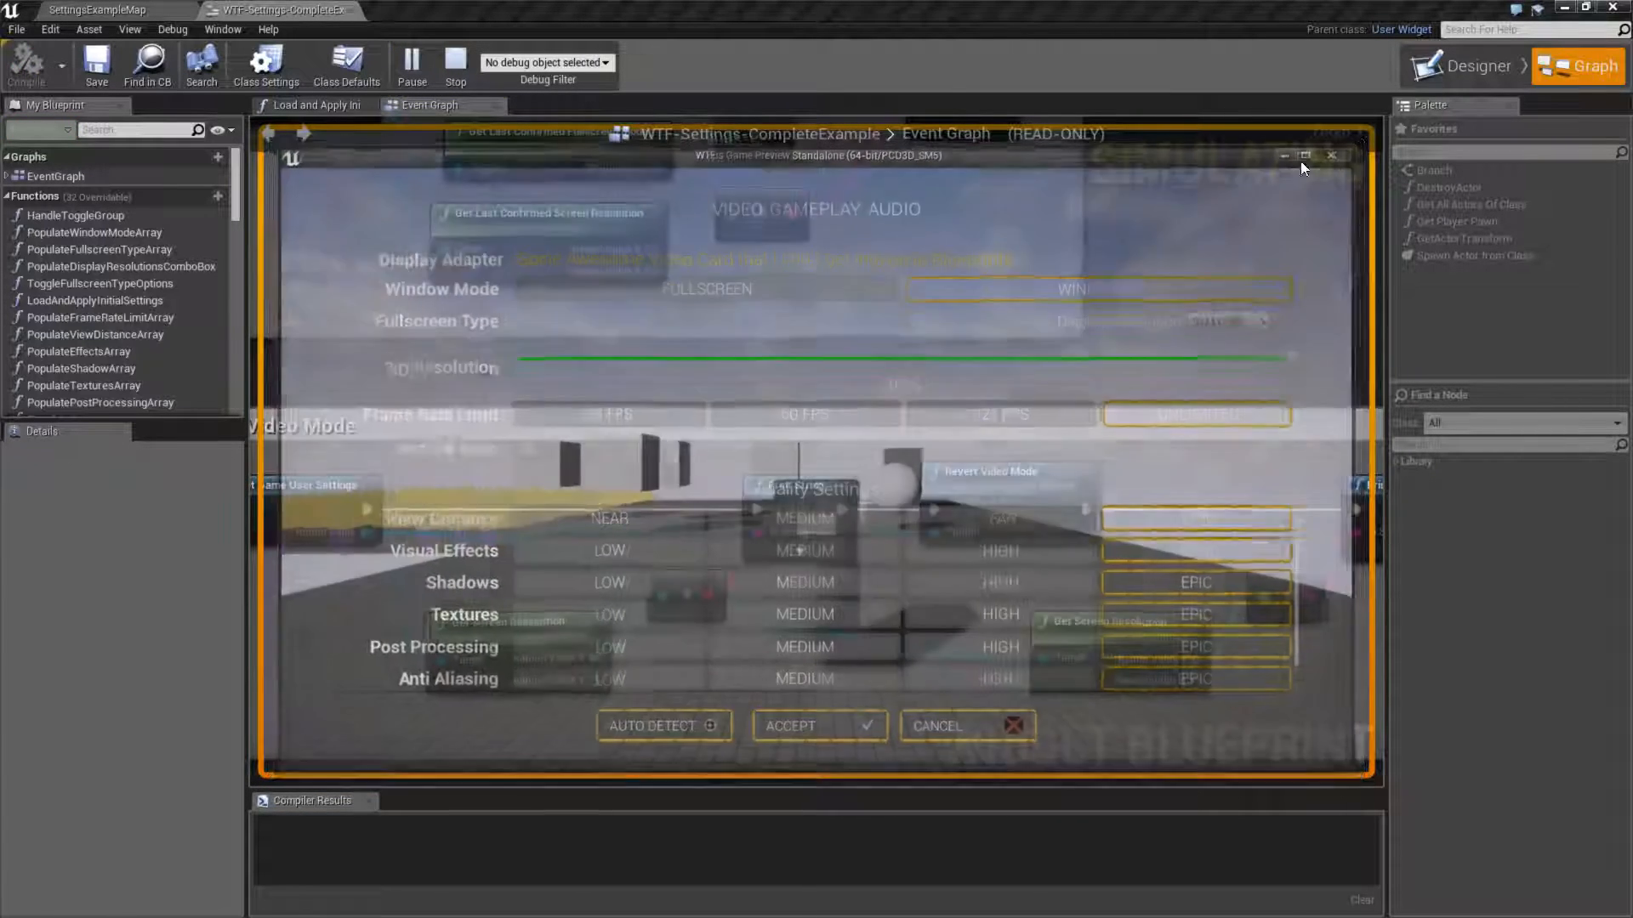
click(1330, 153)
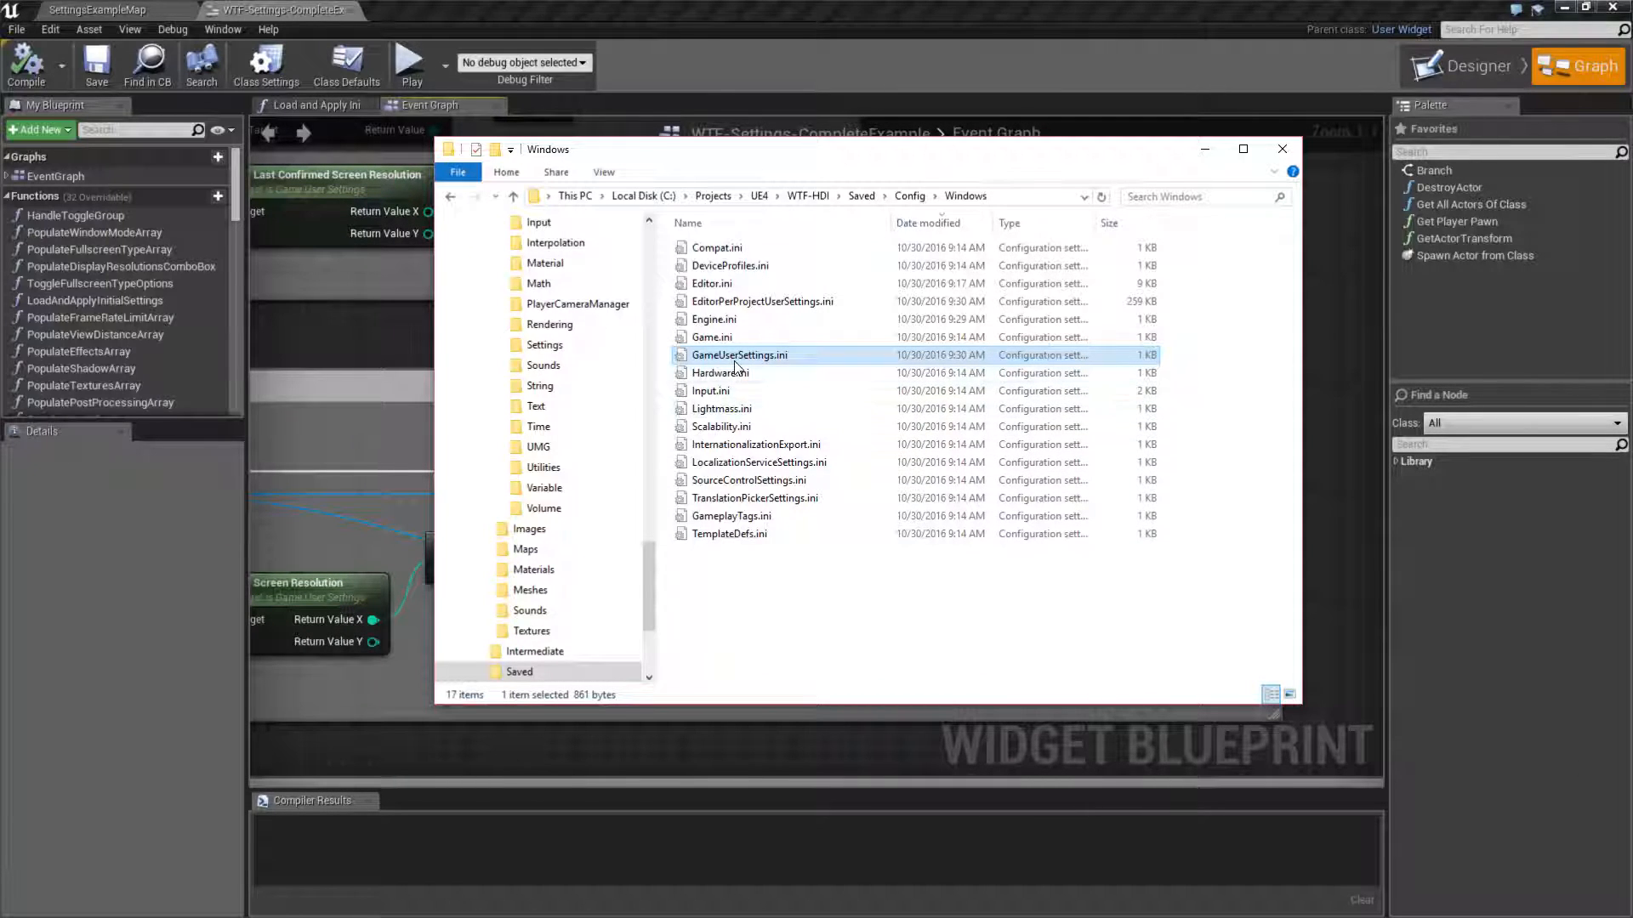
double_click(739, 355)
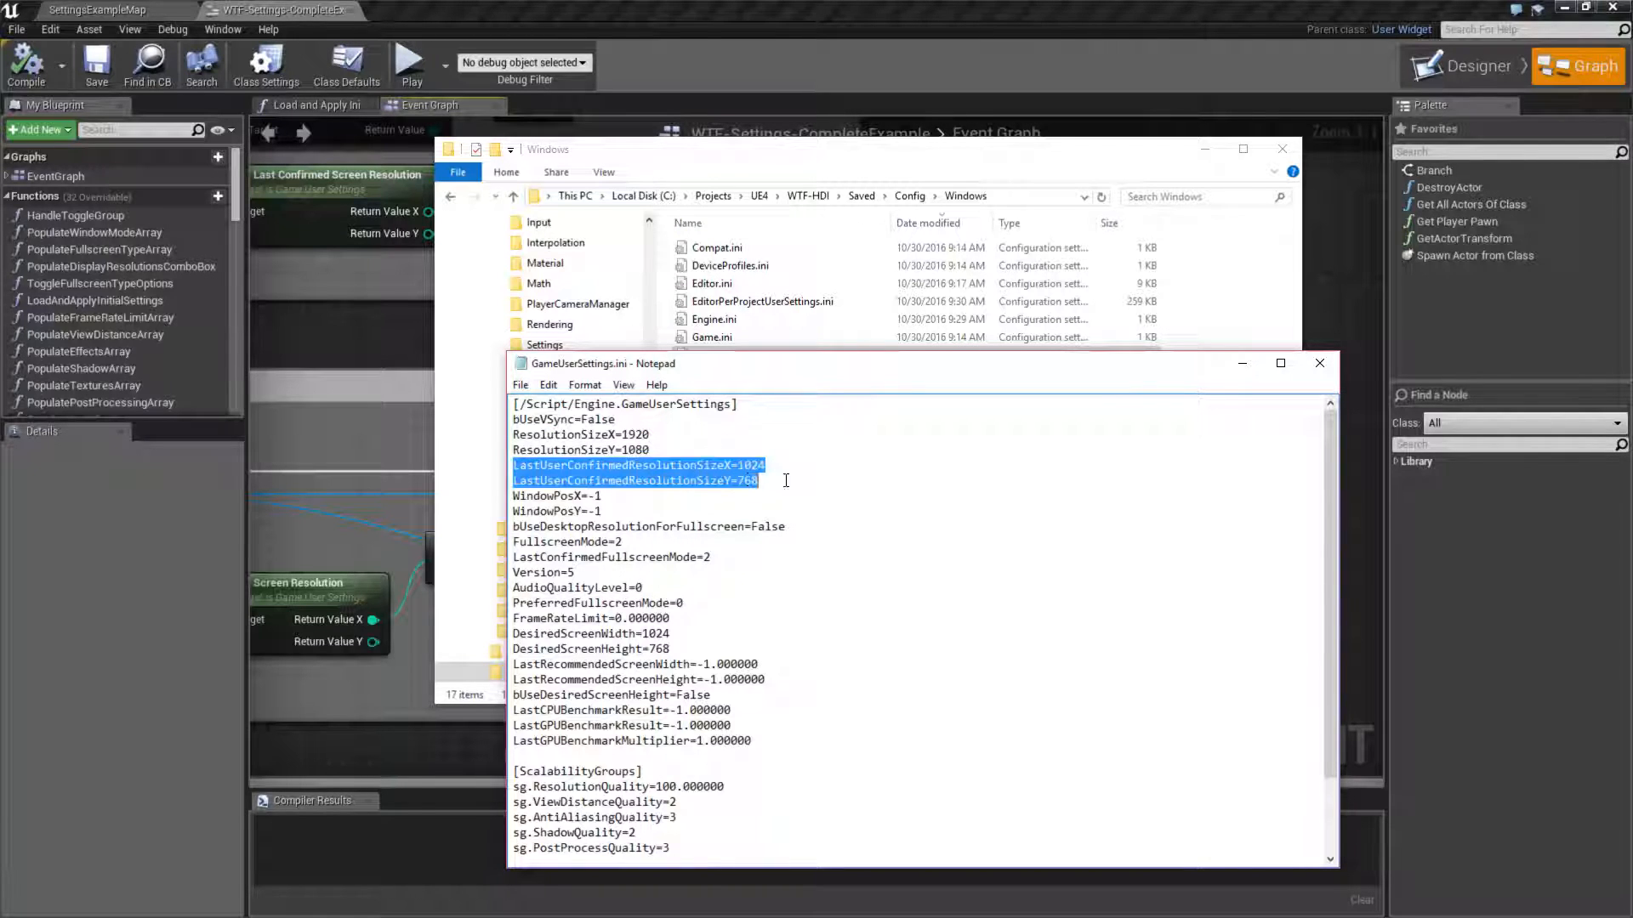
click(746, 465)
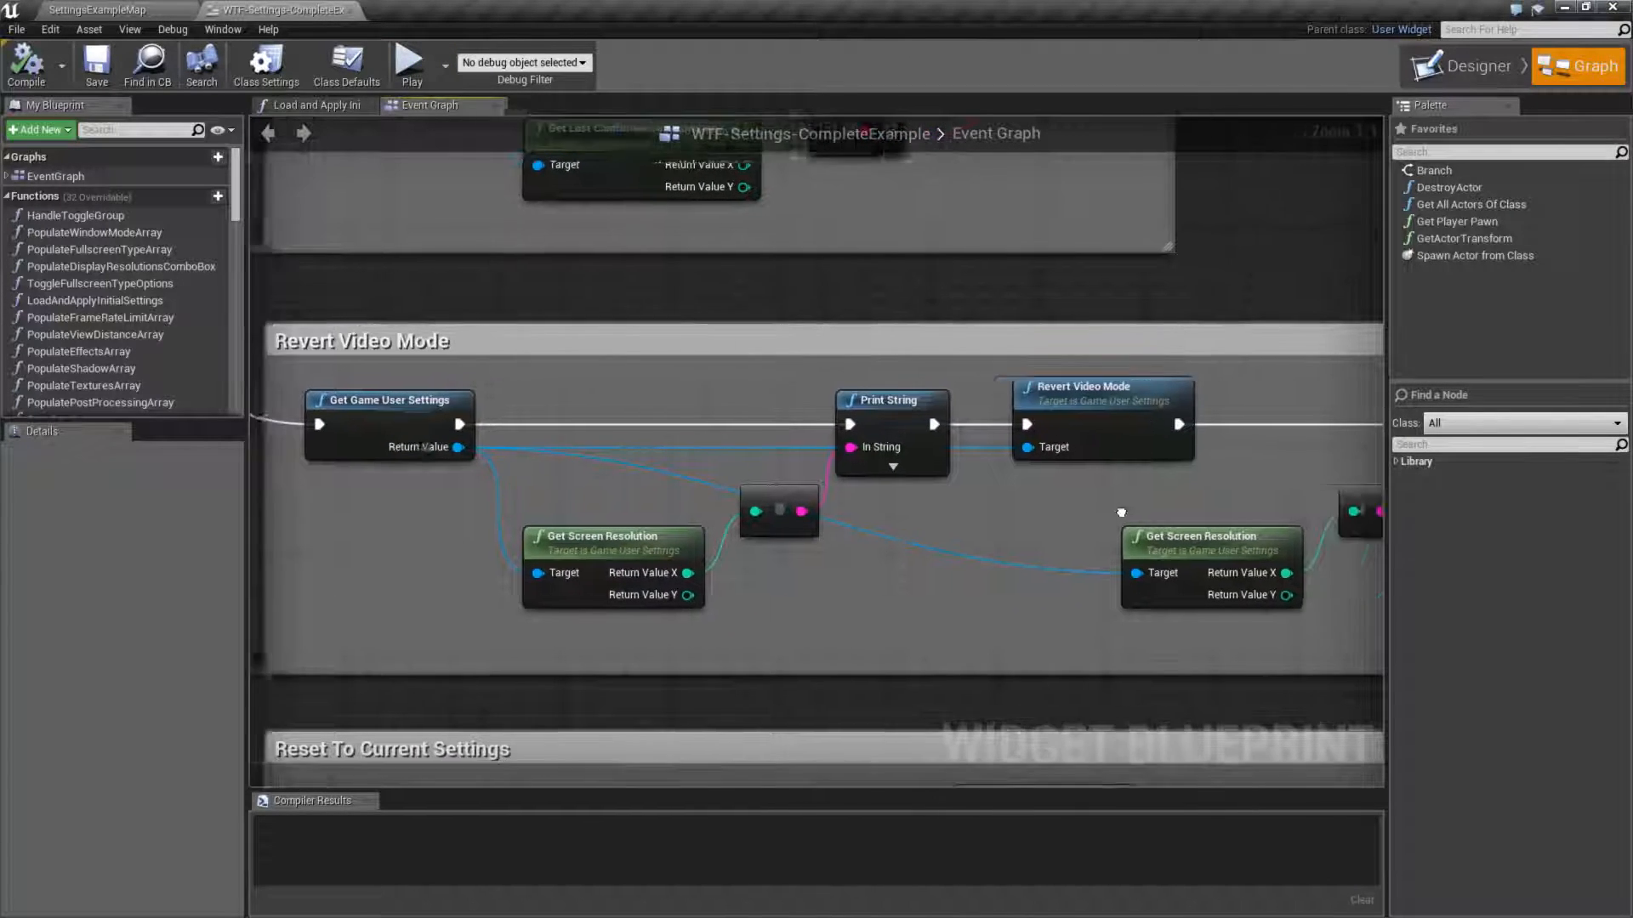
Inspect the Get Game User Settings and Revert Video Mode nodes, then close the WTFis project editor
click(412, 63)
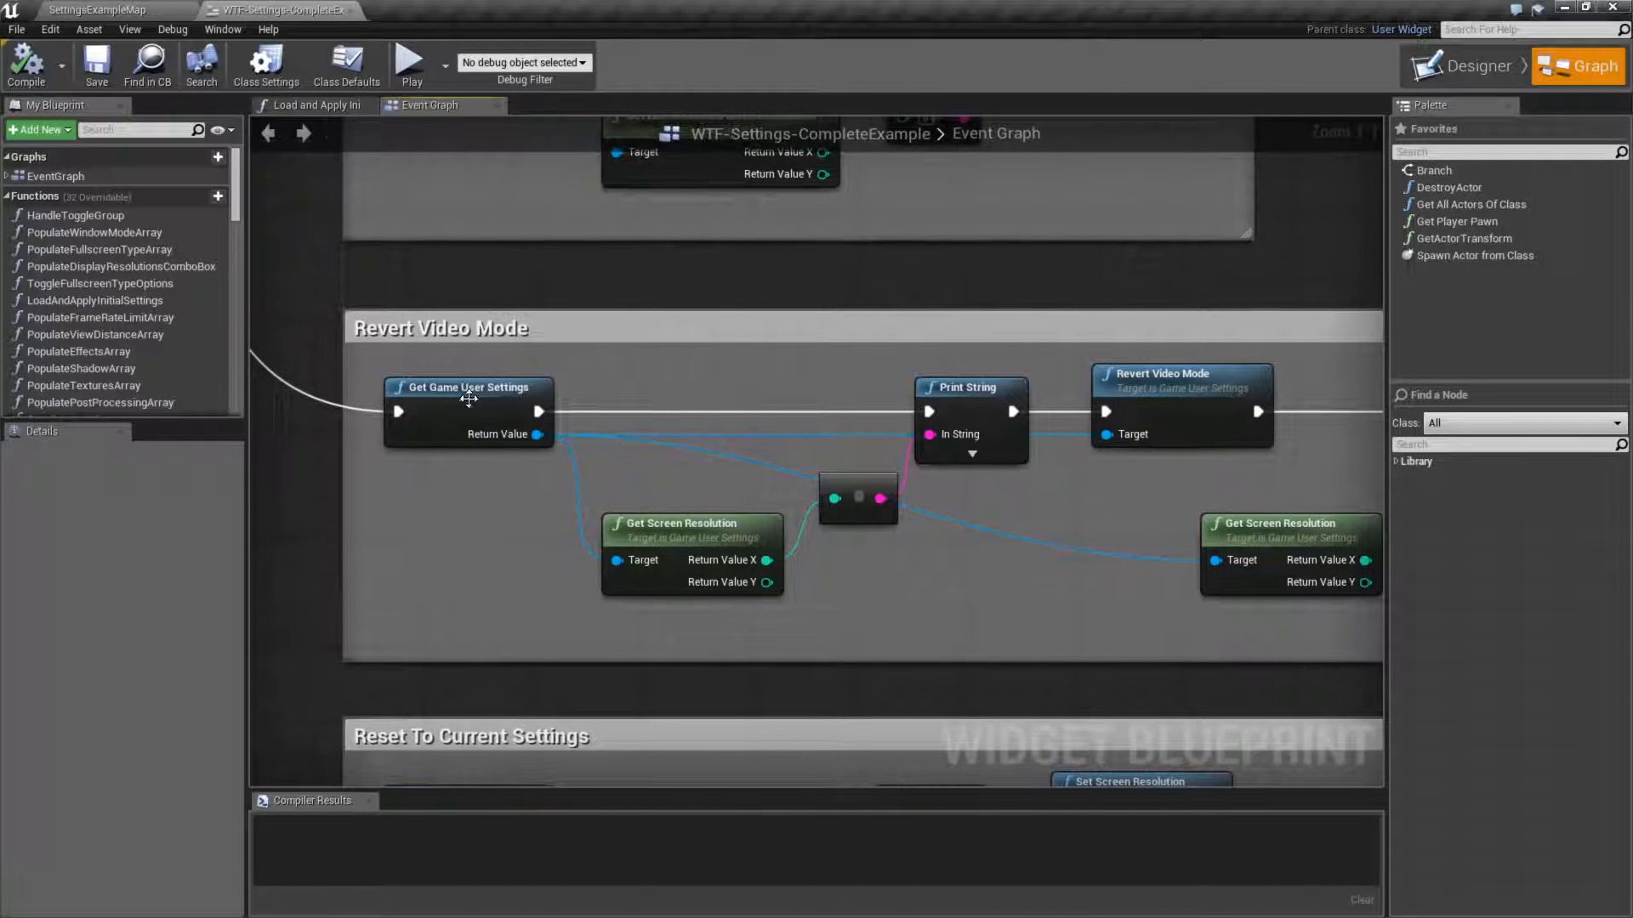
click(468, 387)
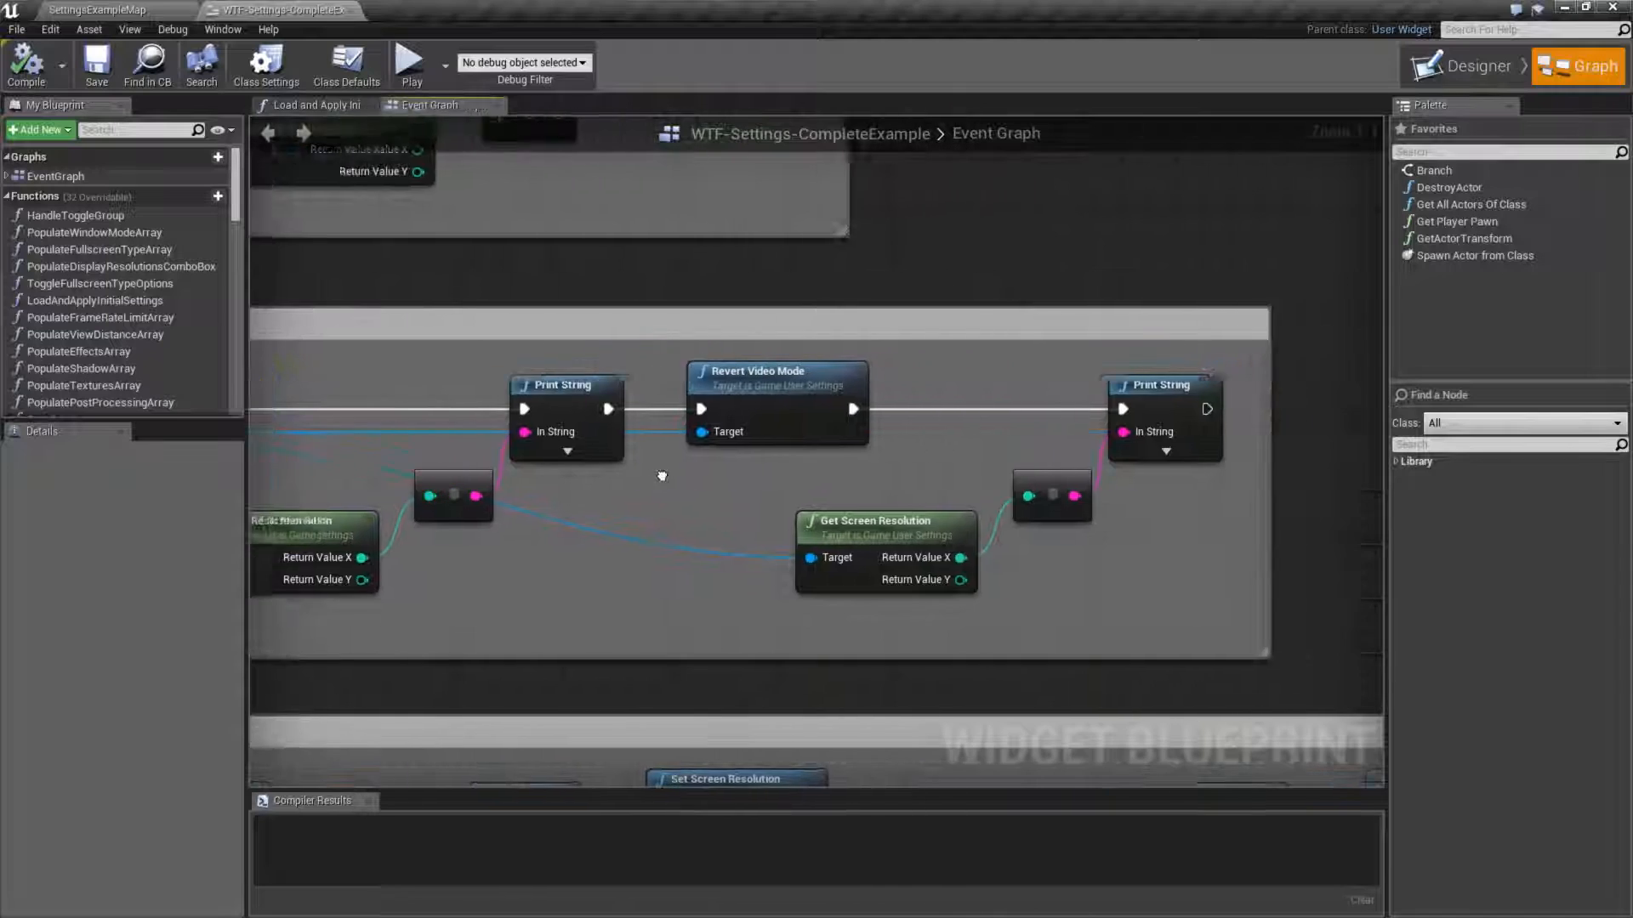
click(755, 379)
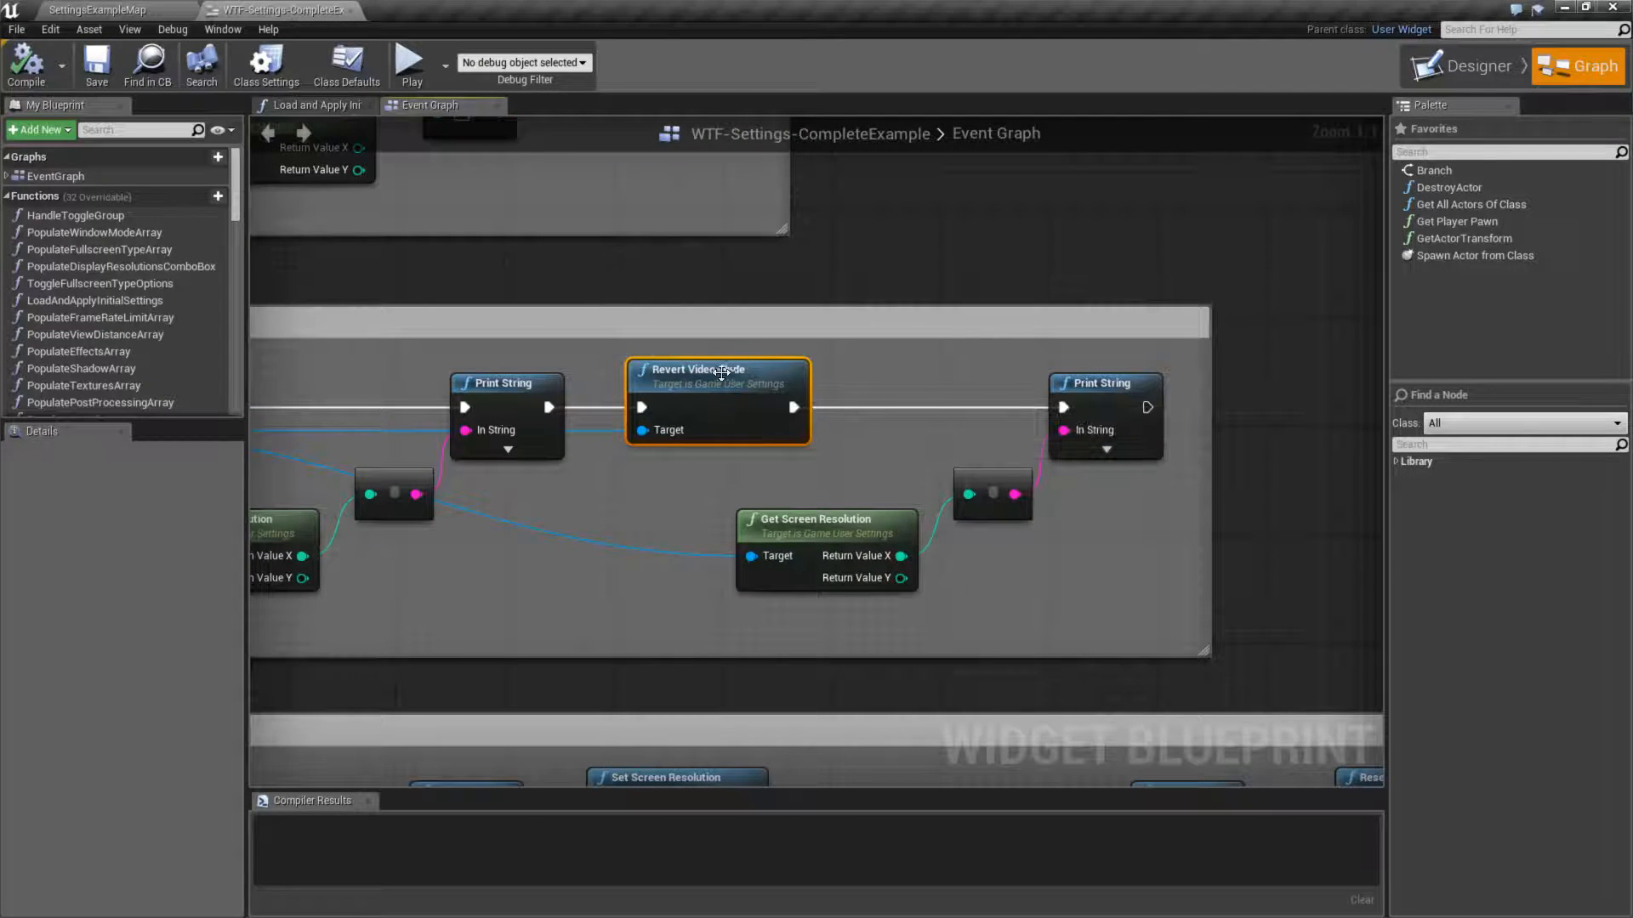
mouse_move(731, 368)
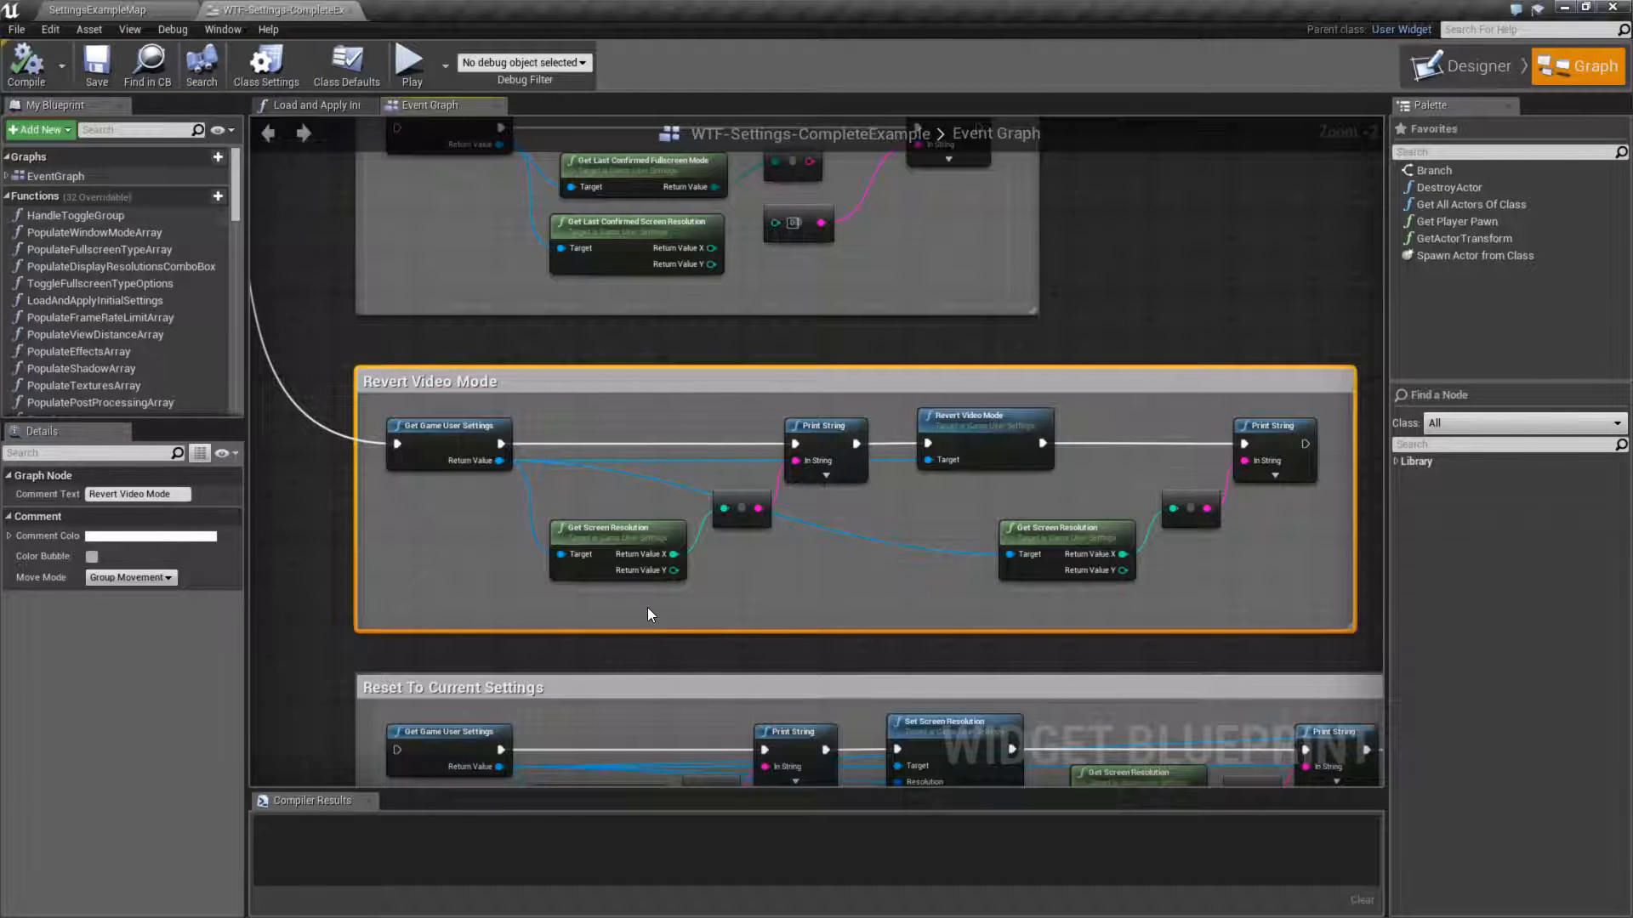
click(448, 425)
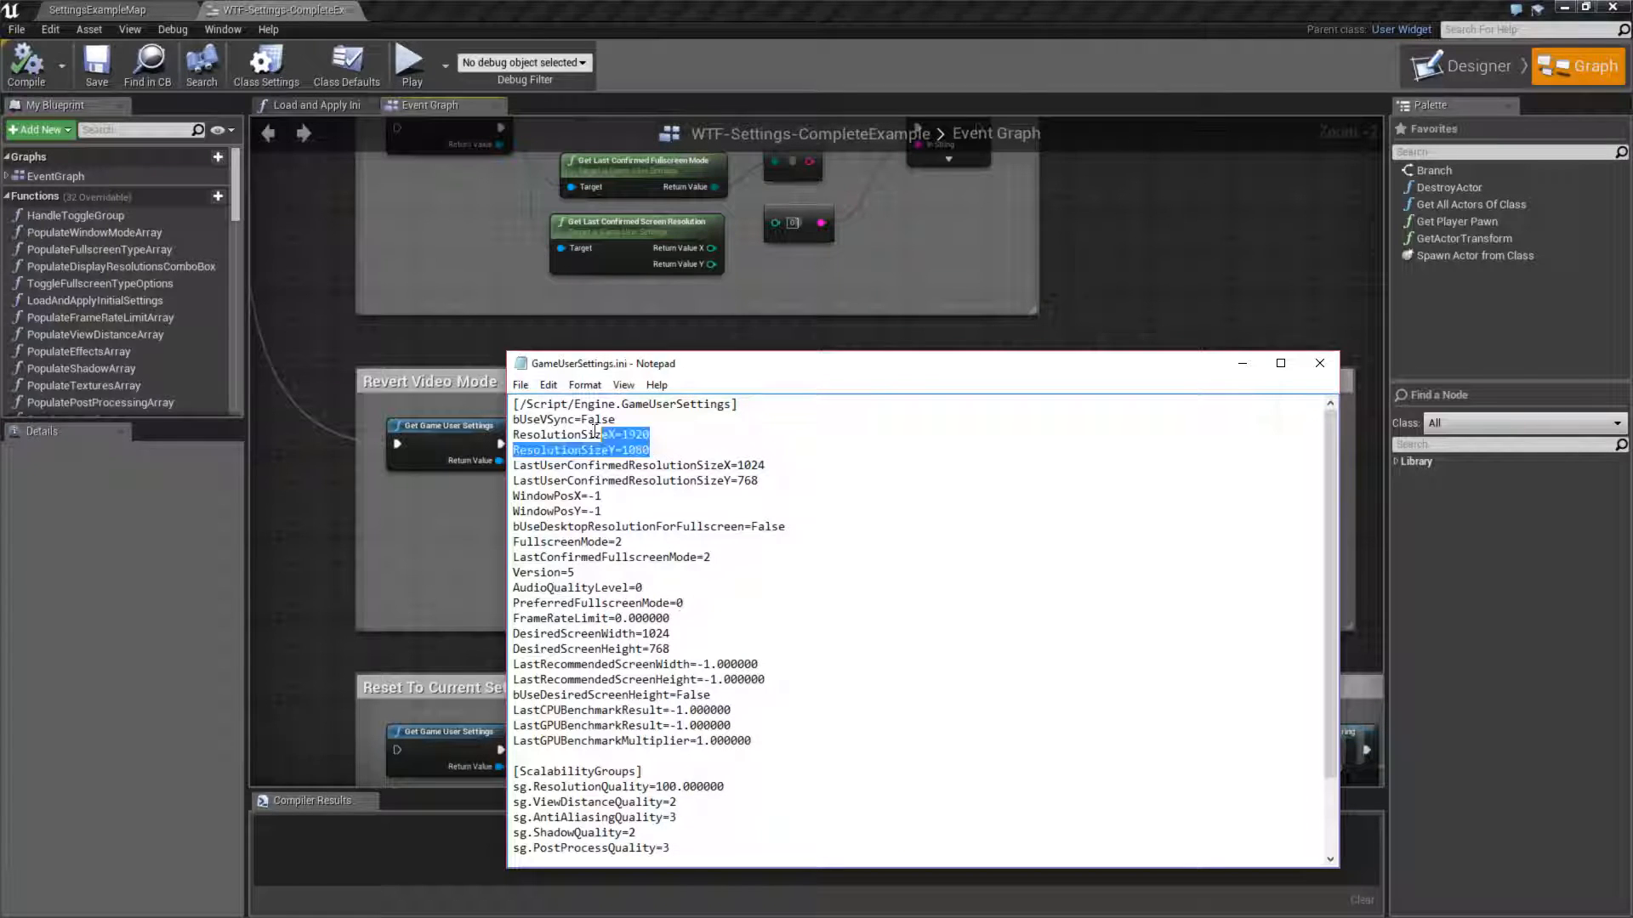
click(1319, 363)
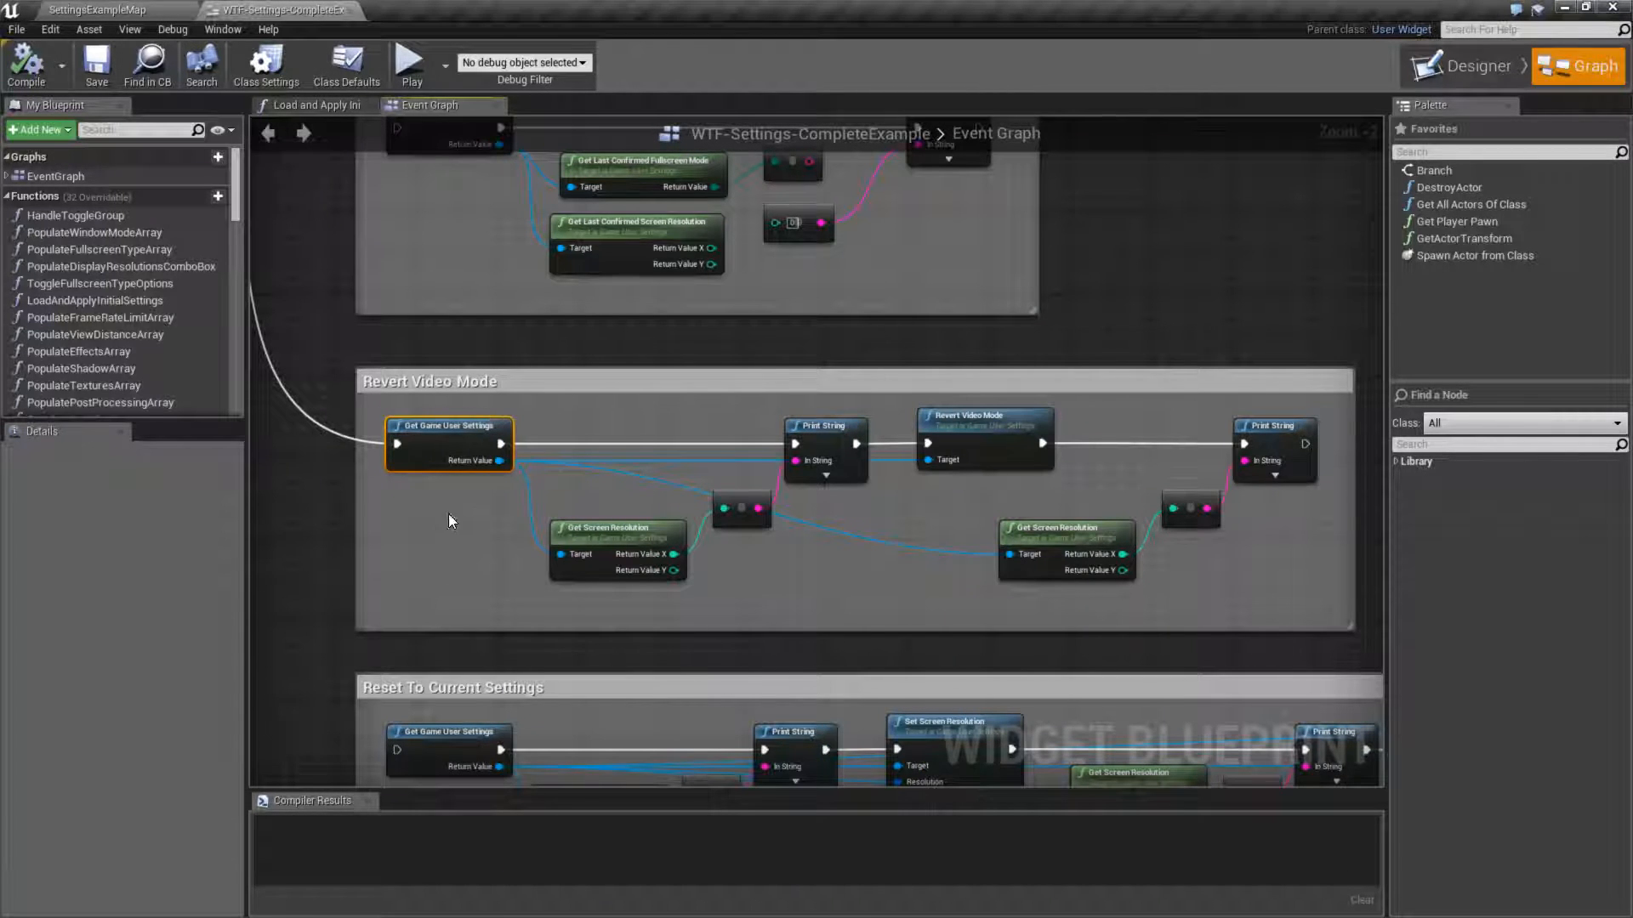
mouse_move(952, 415)
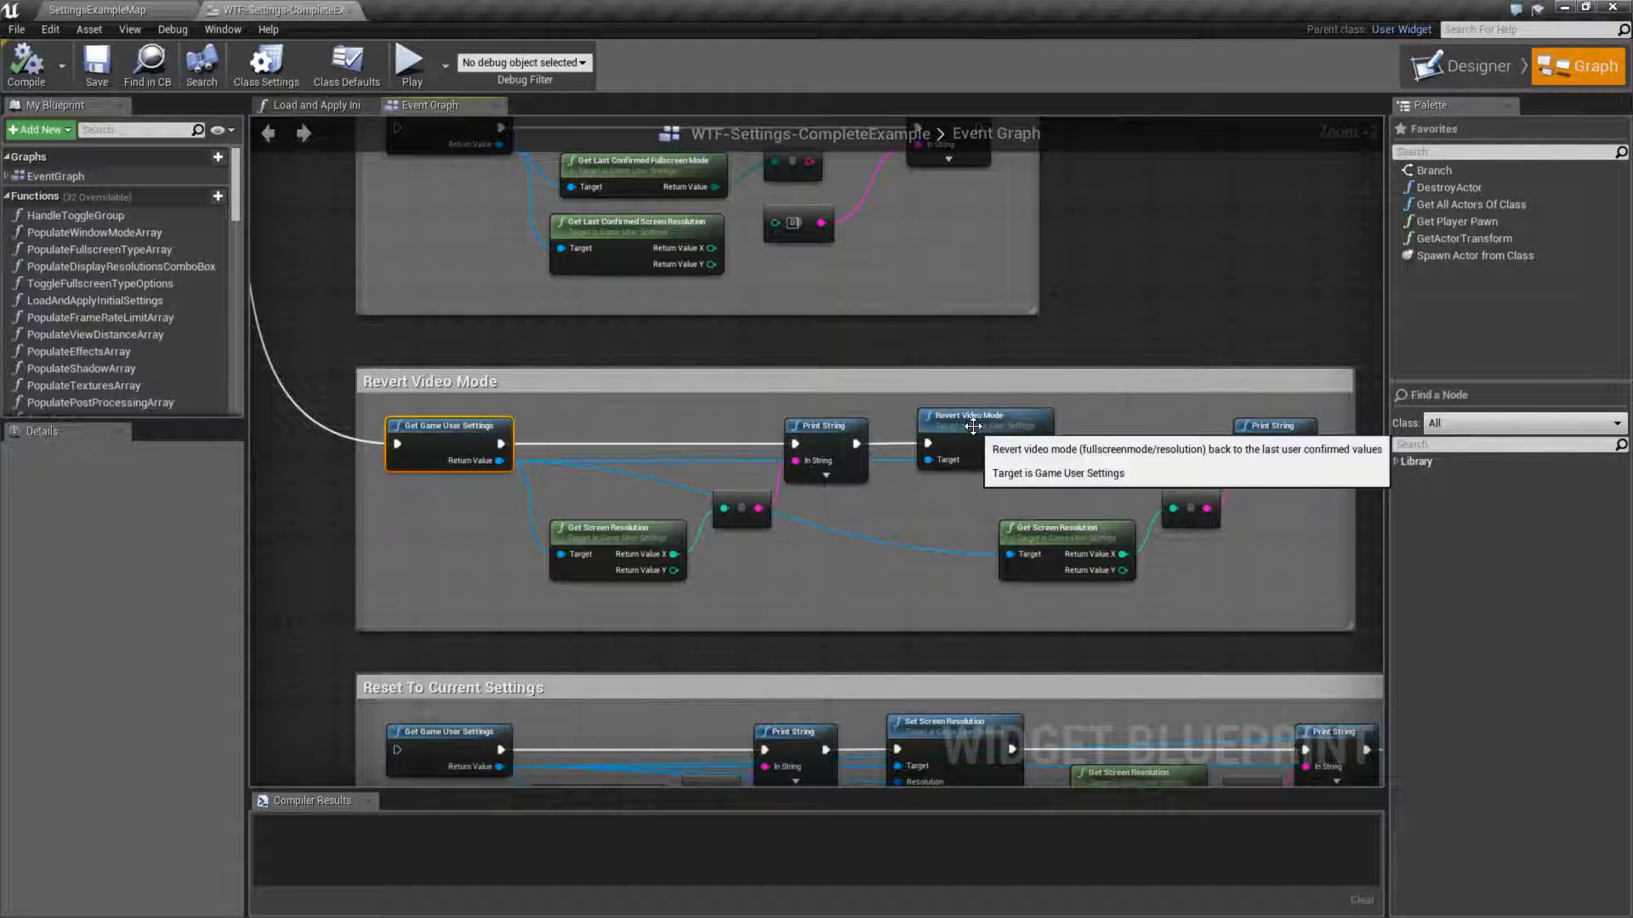
mouse_move(536, 158)
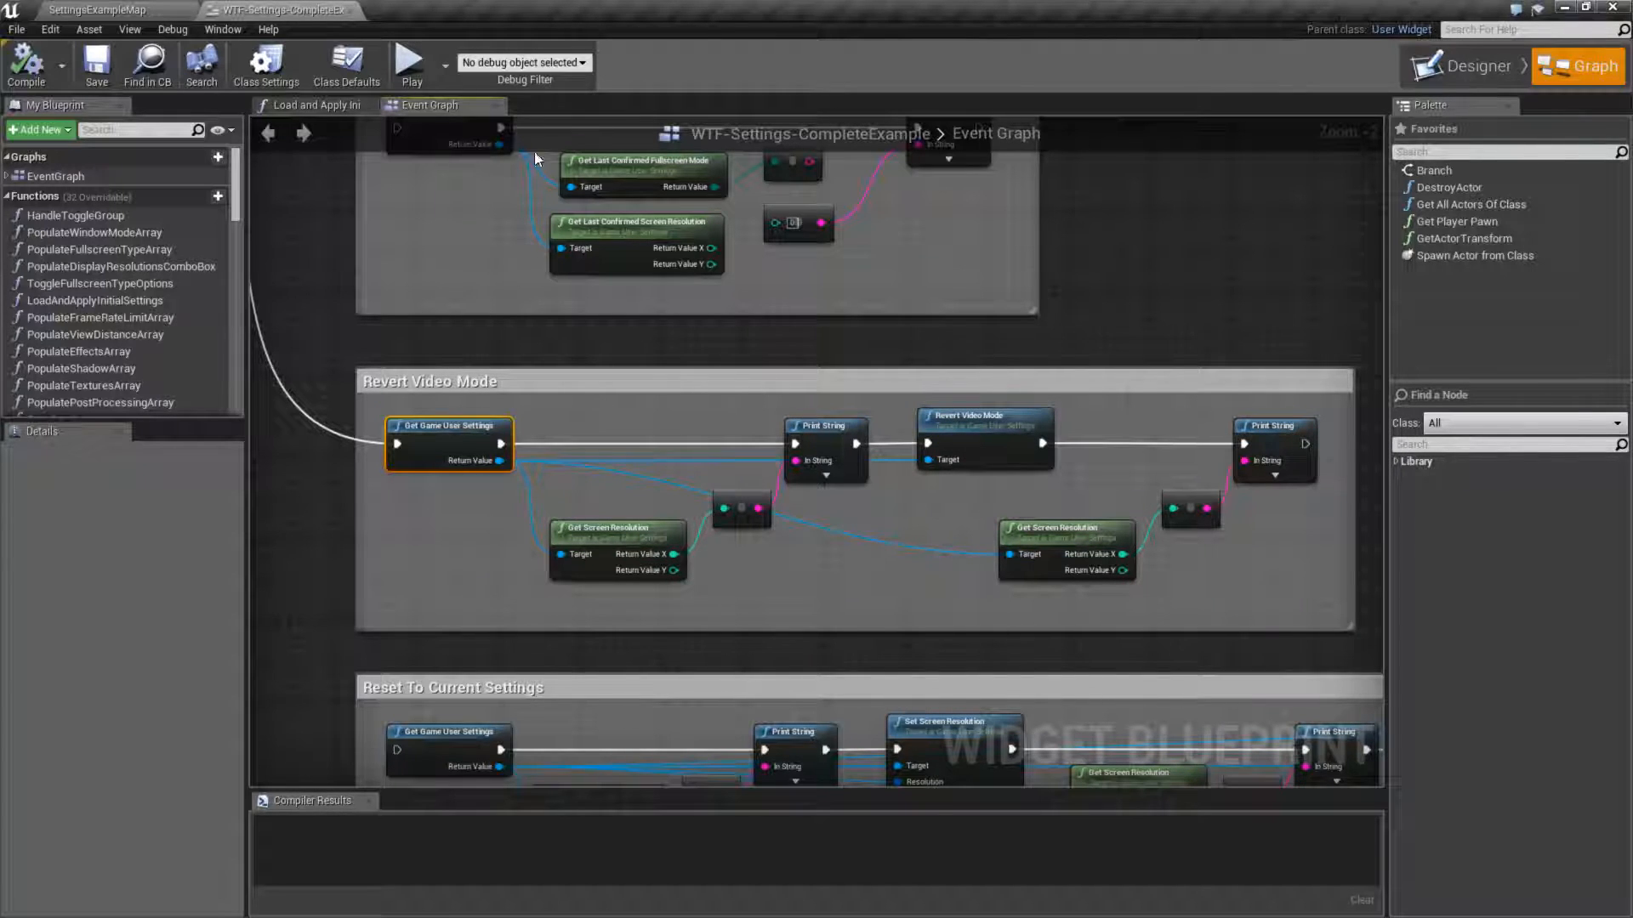
click(411, 62)
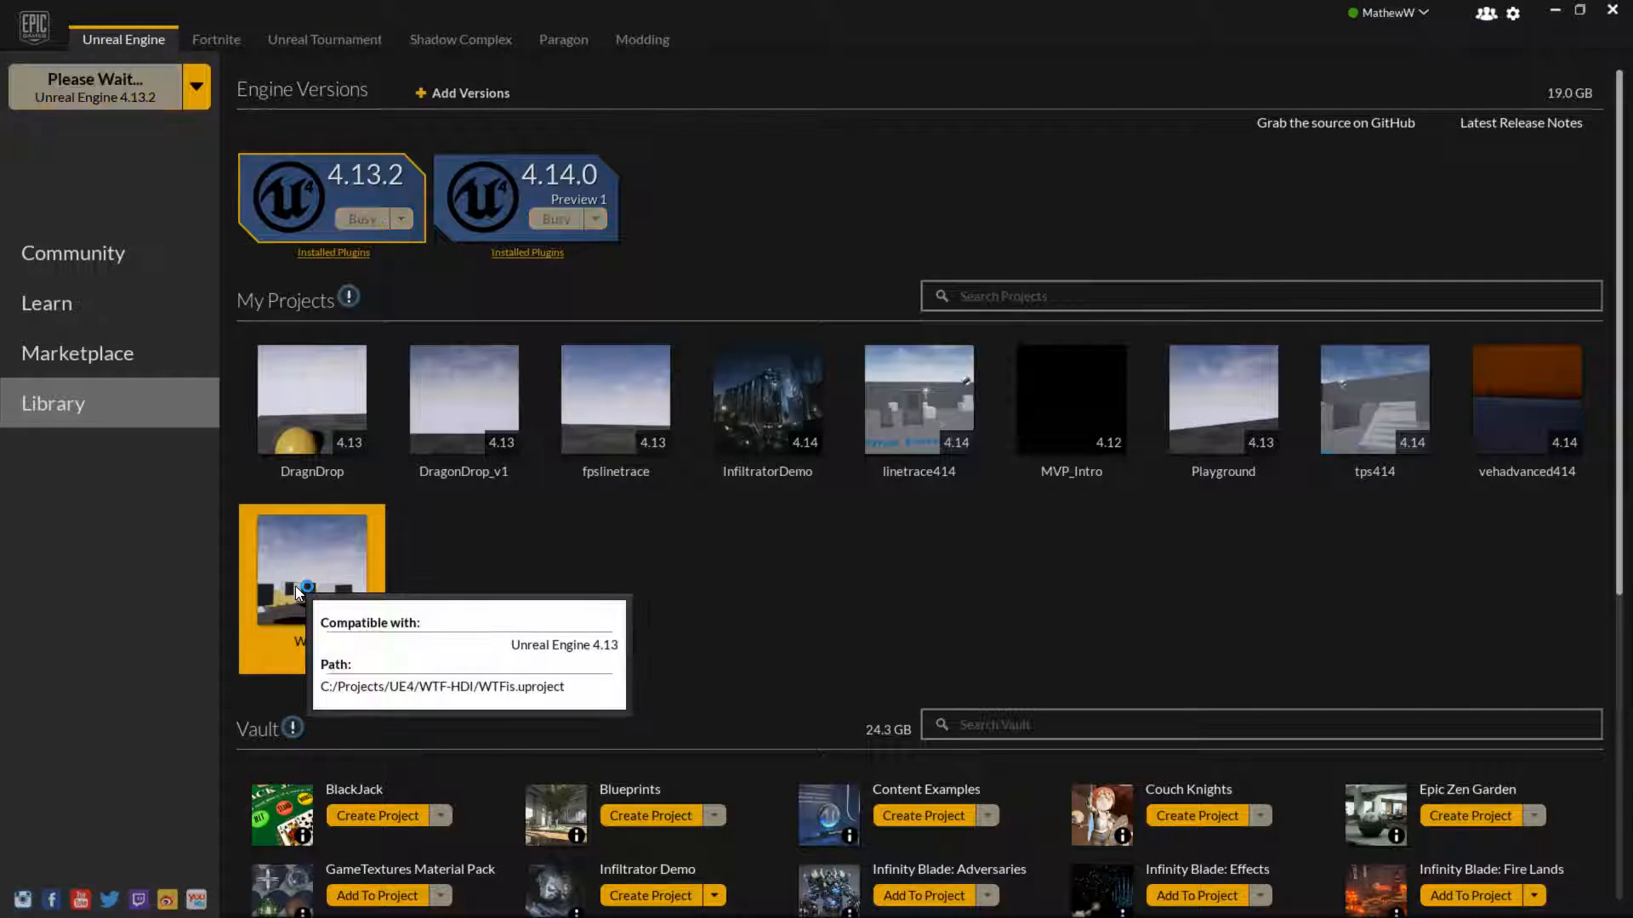
Relaunch WTFis from the Launcher library and play the level to show the settings menu
double_click(311, 582)
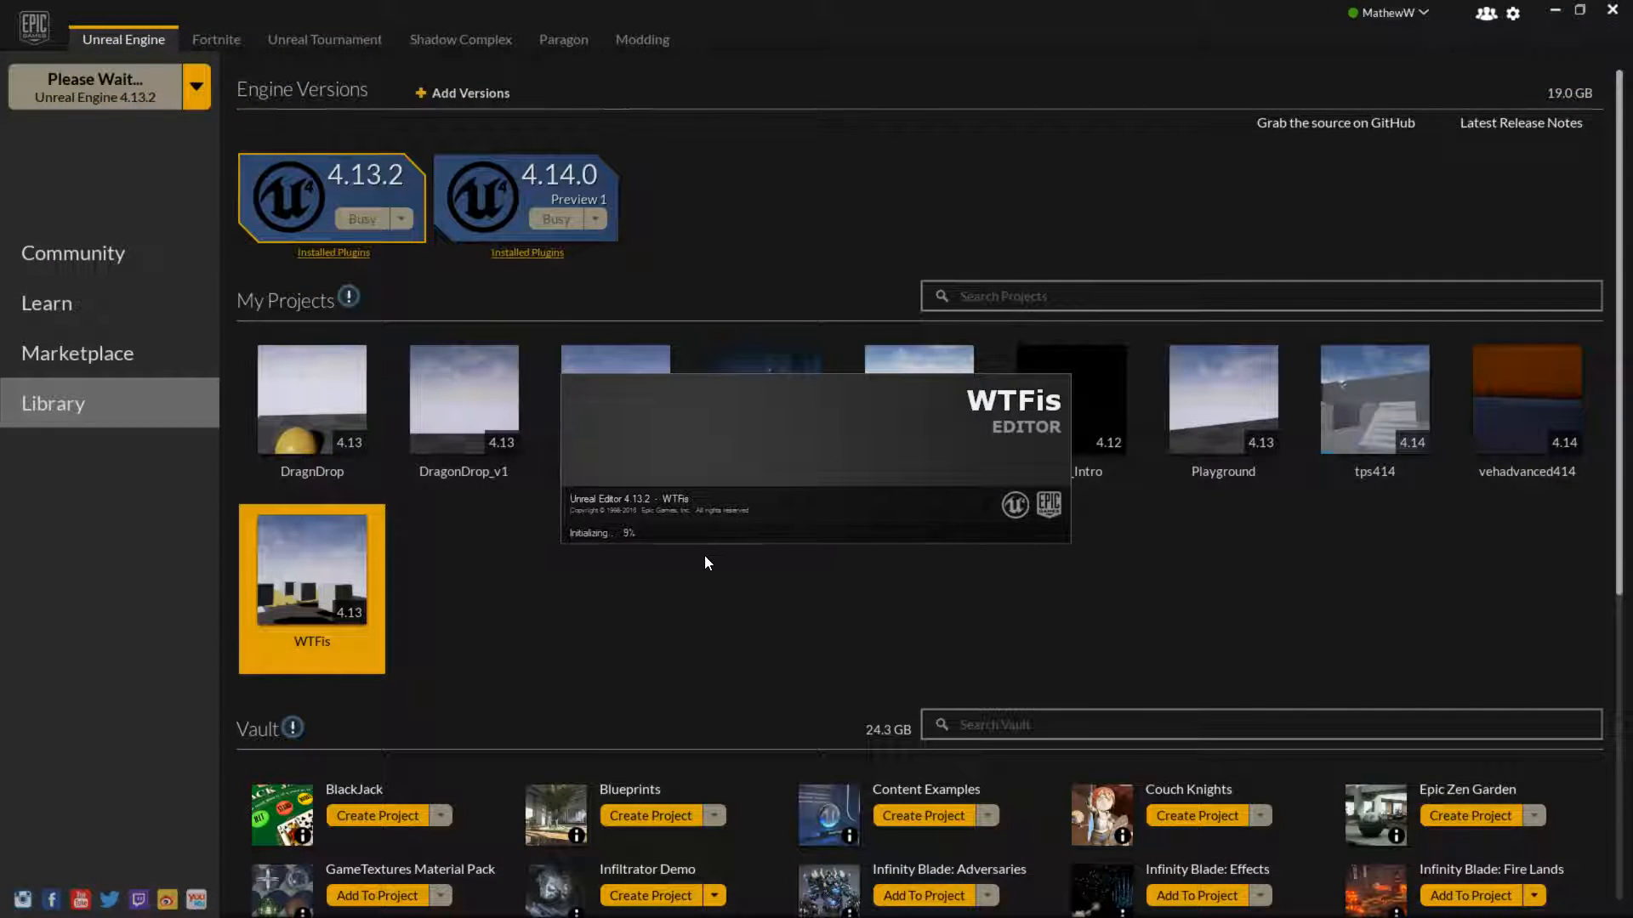
mouse_move(889, 632)
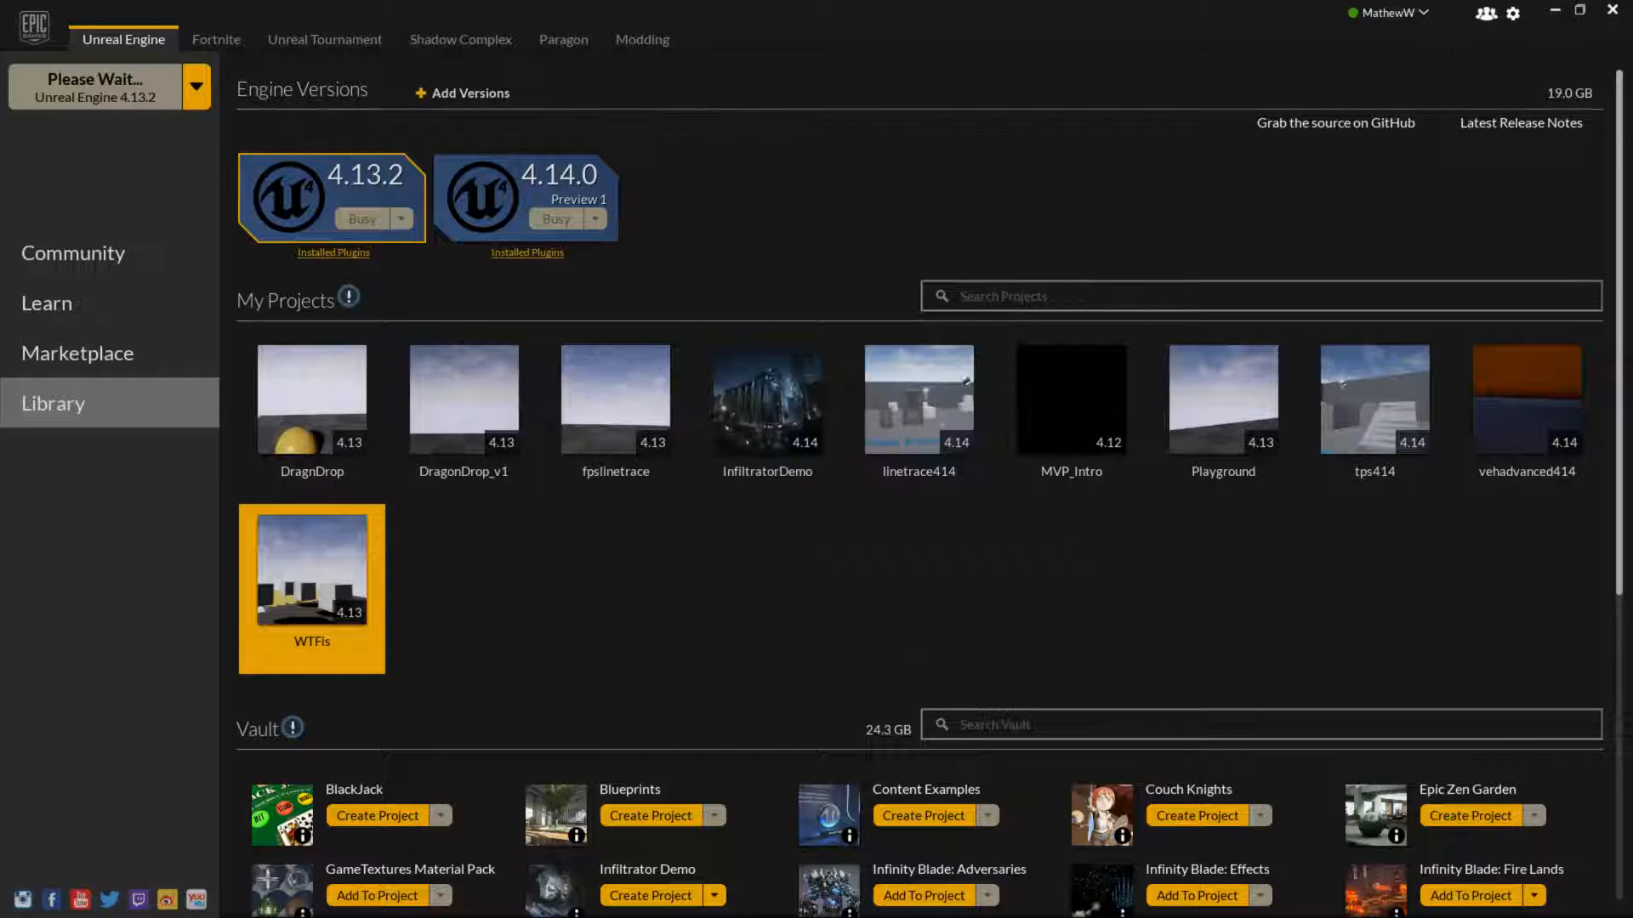
double_click(312, 590)
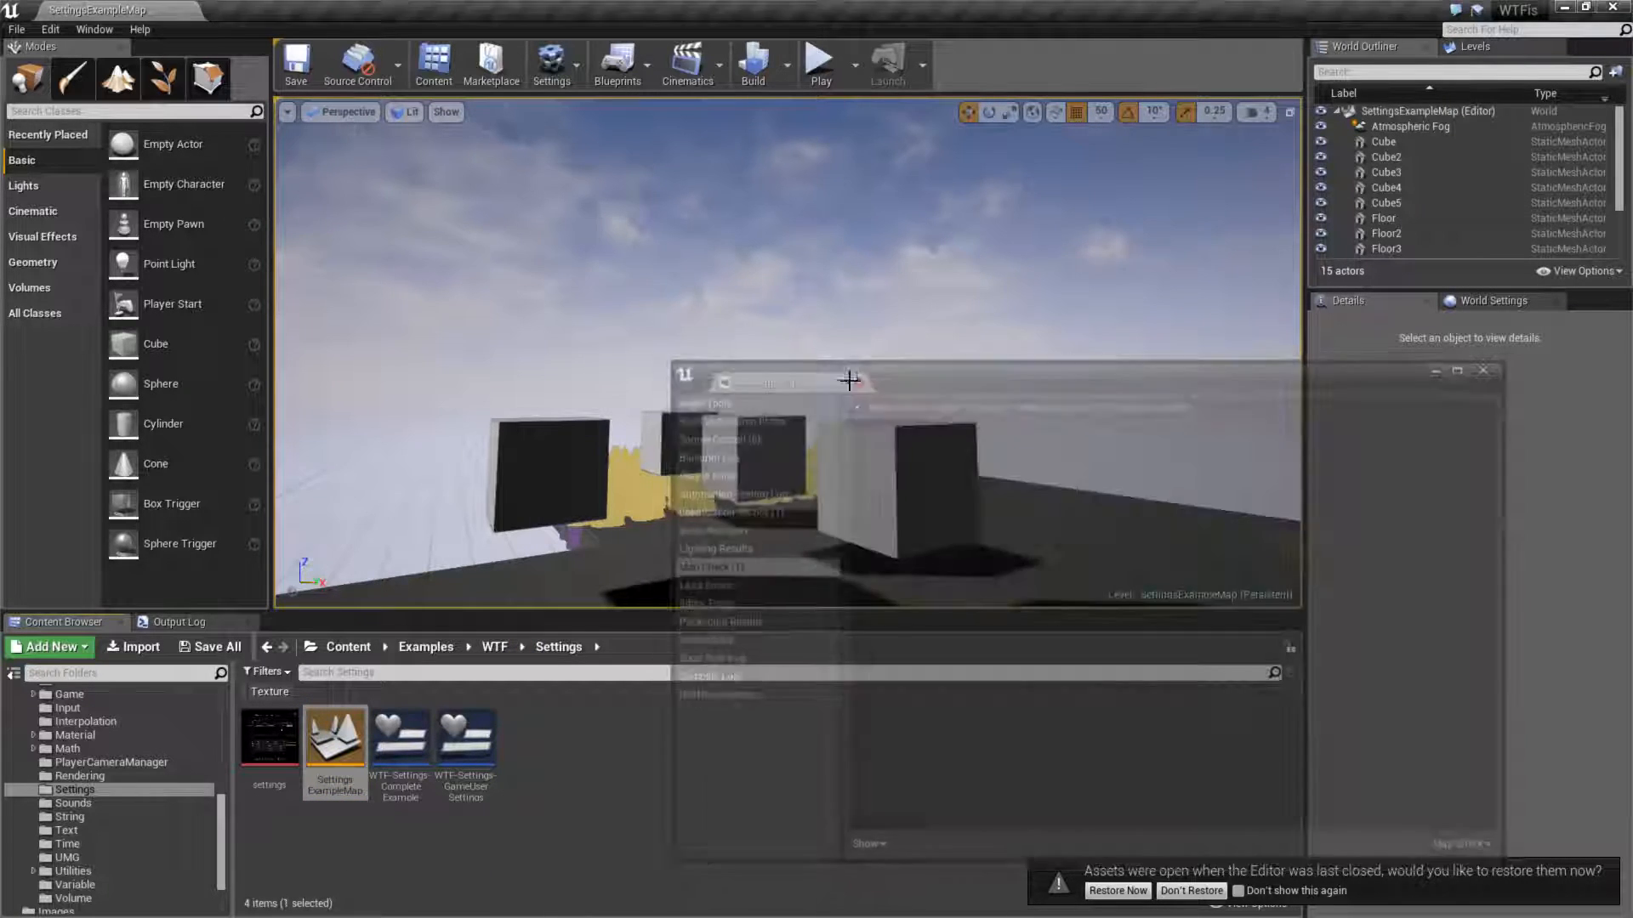
click(819, 61)
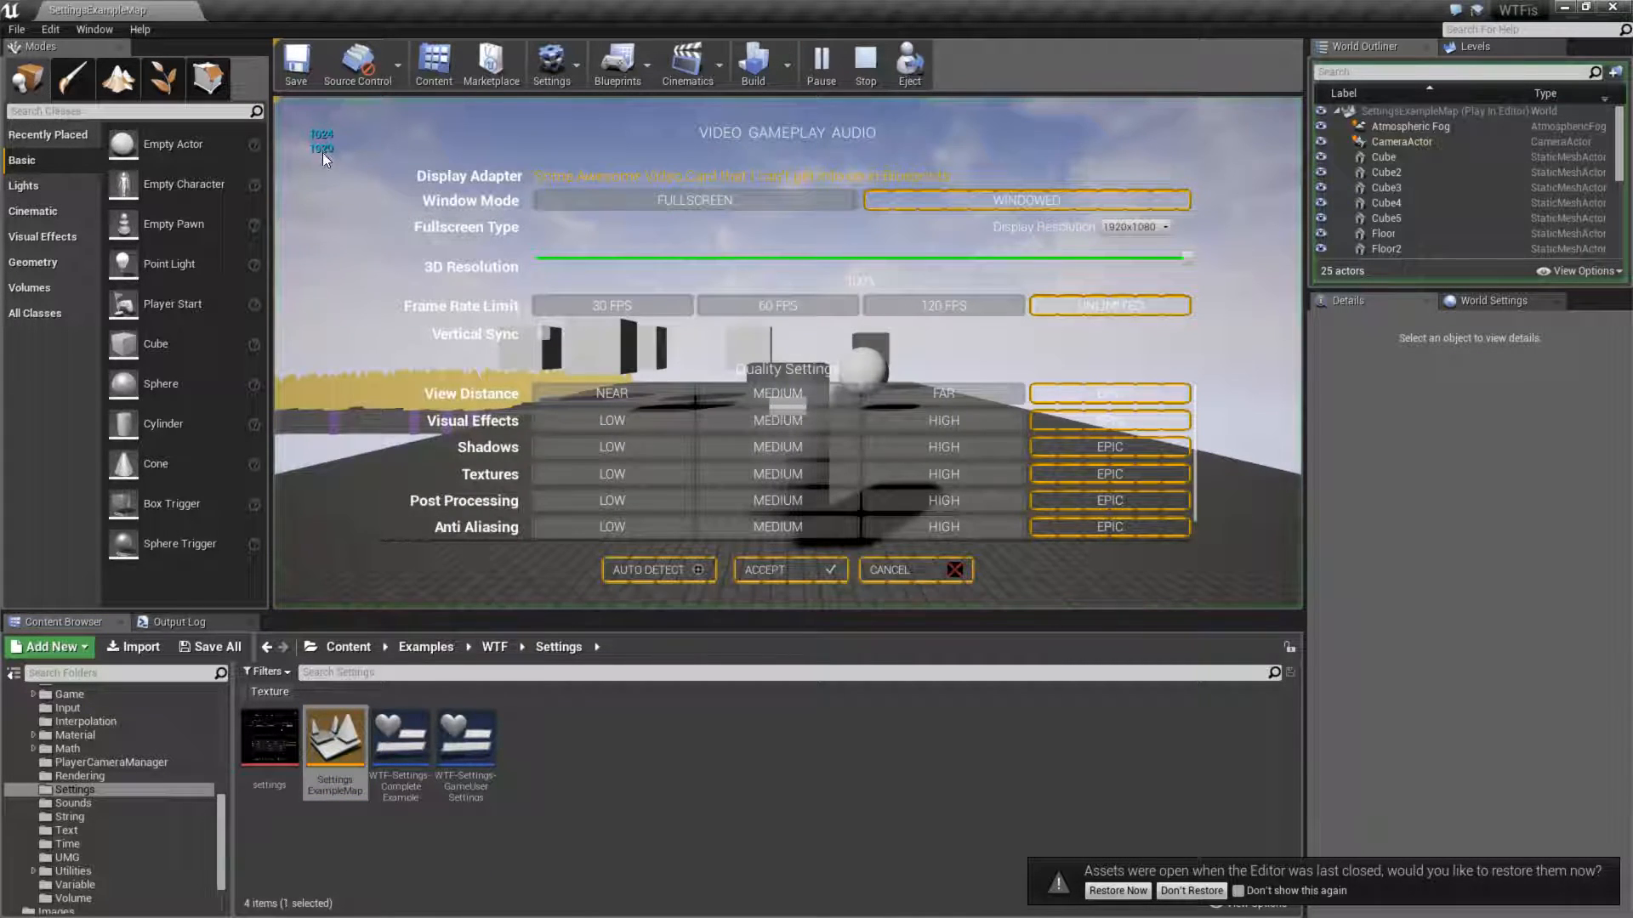
mouse_move(865, 61)
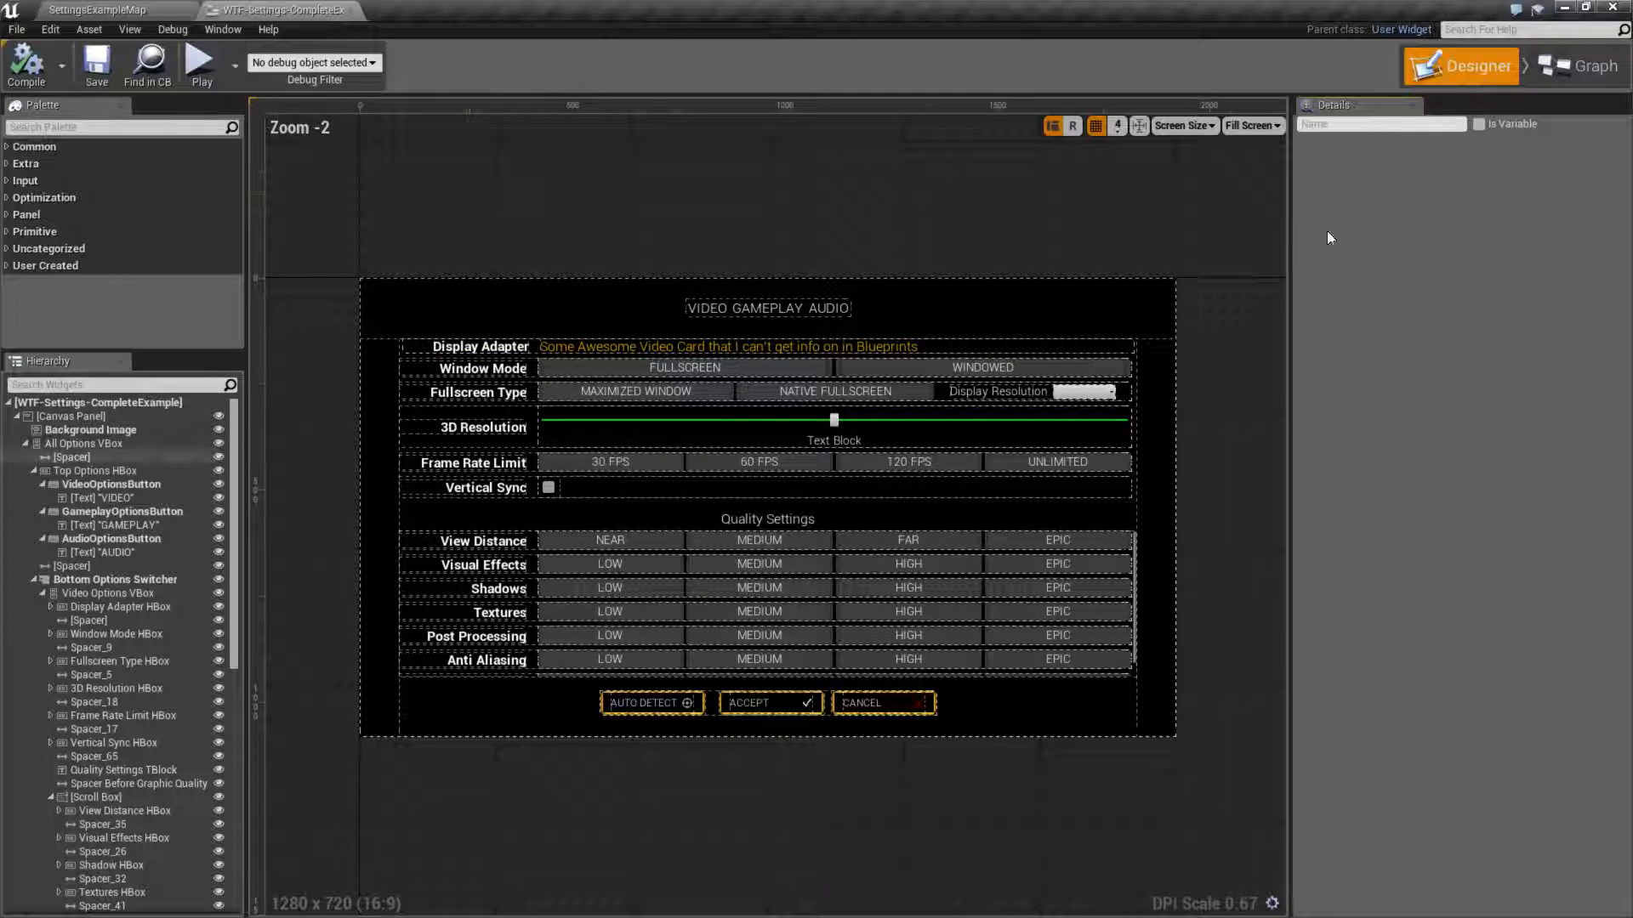
Switch the widget blueprint to its event graph
click(1585, 66)
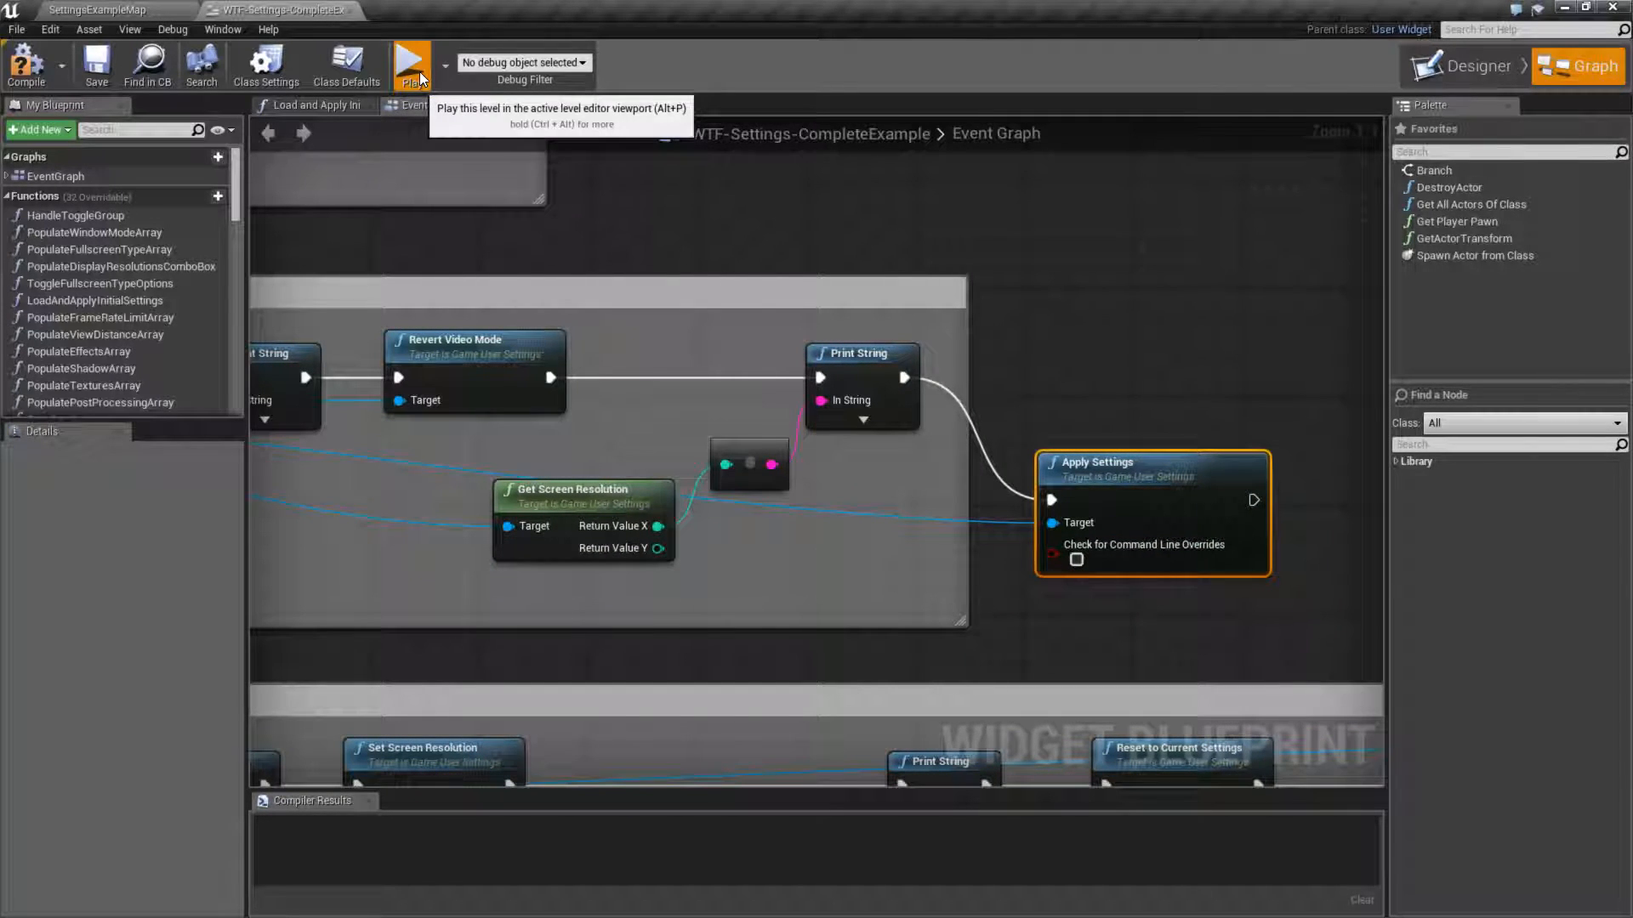
Play to test the revert, then reopen GameUserSettings.ini to confirm ResolutionSizeX=1024 and ResolutionSizeY=768
click(410, 63)
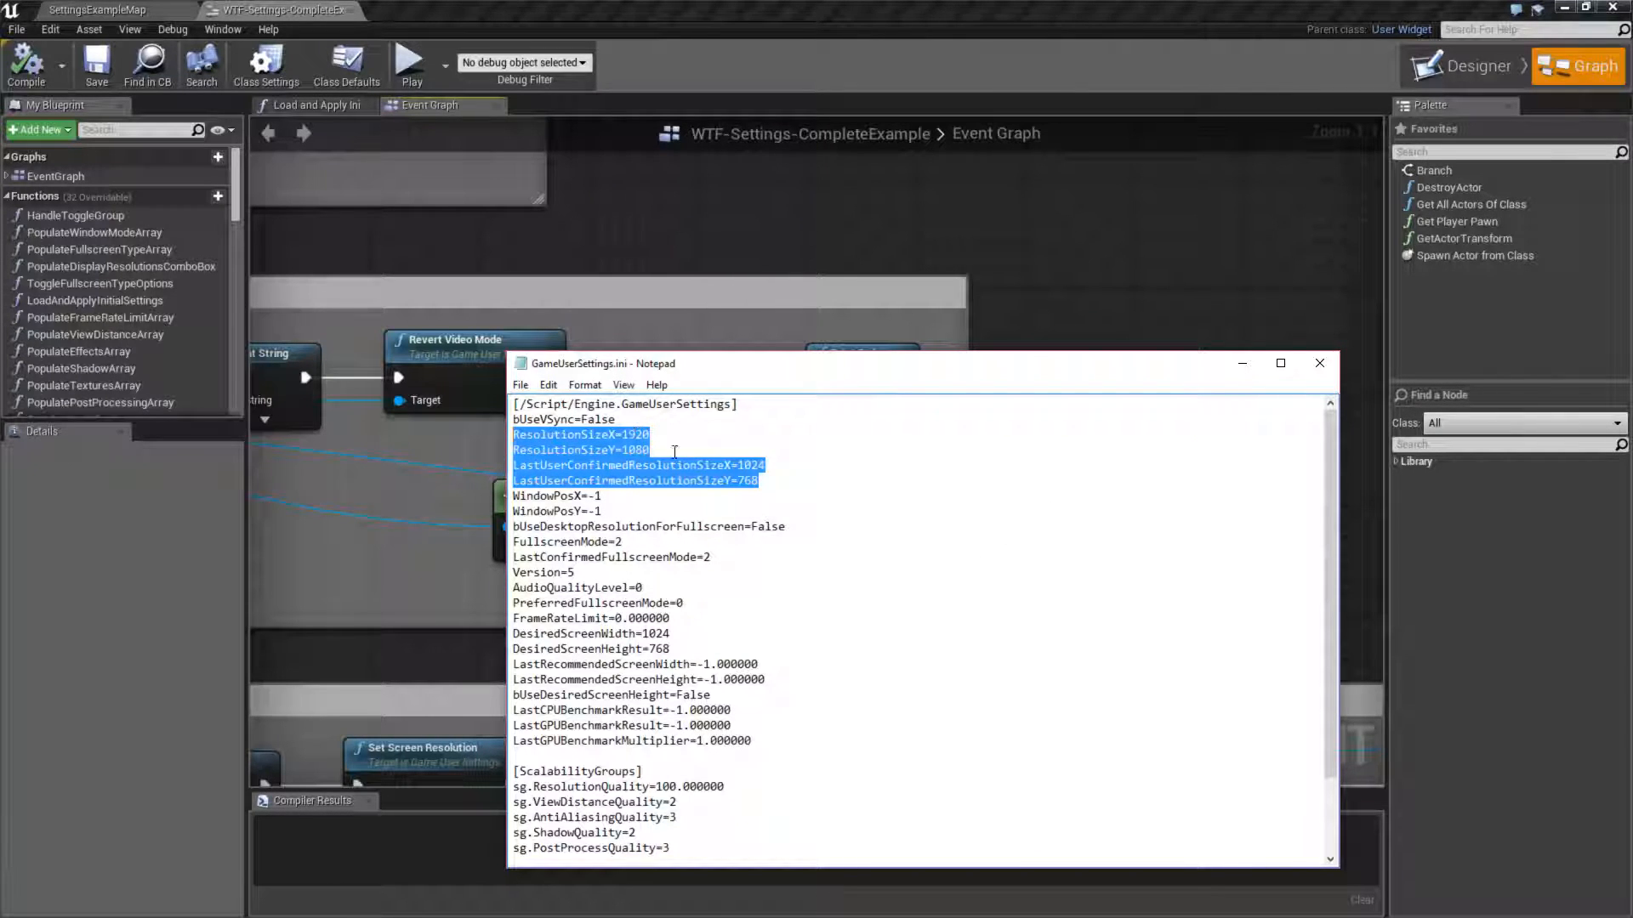
click(1319, 363)
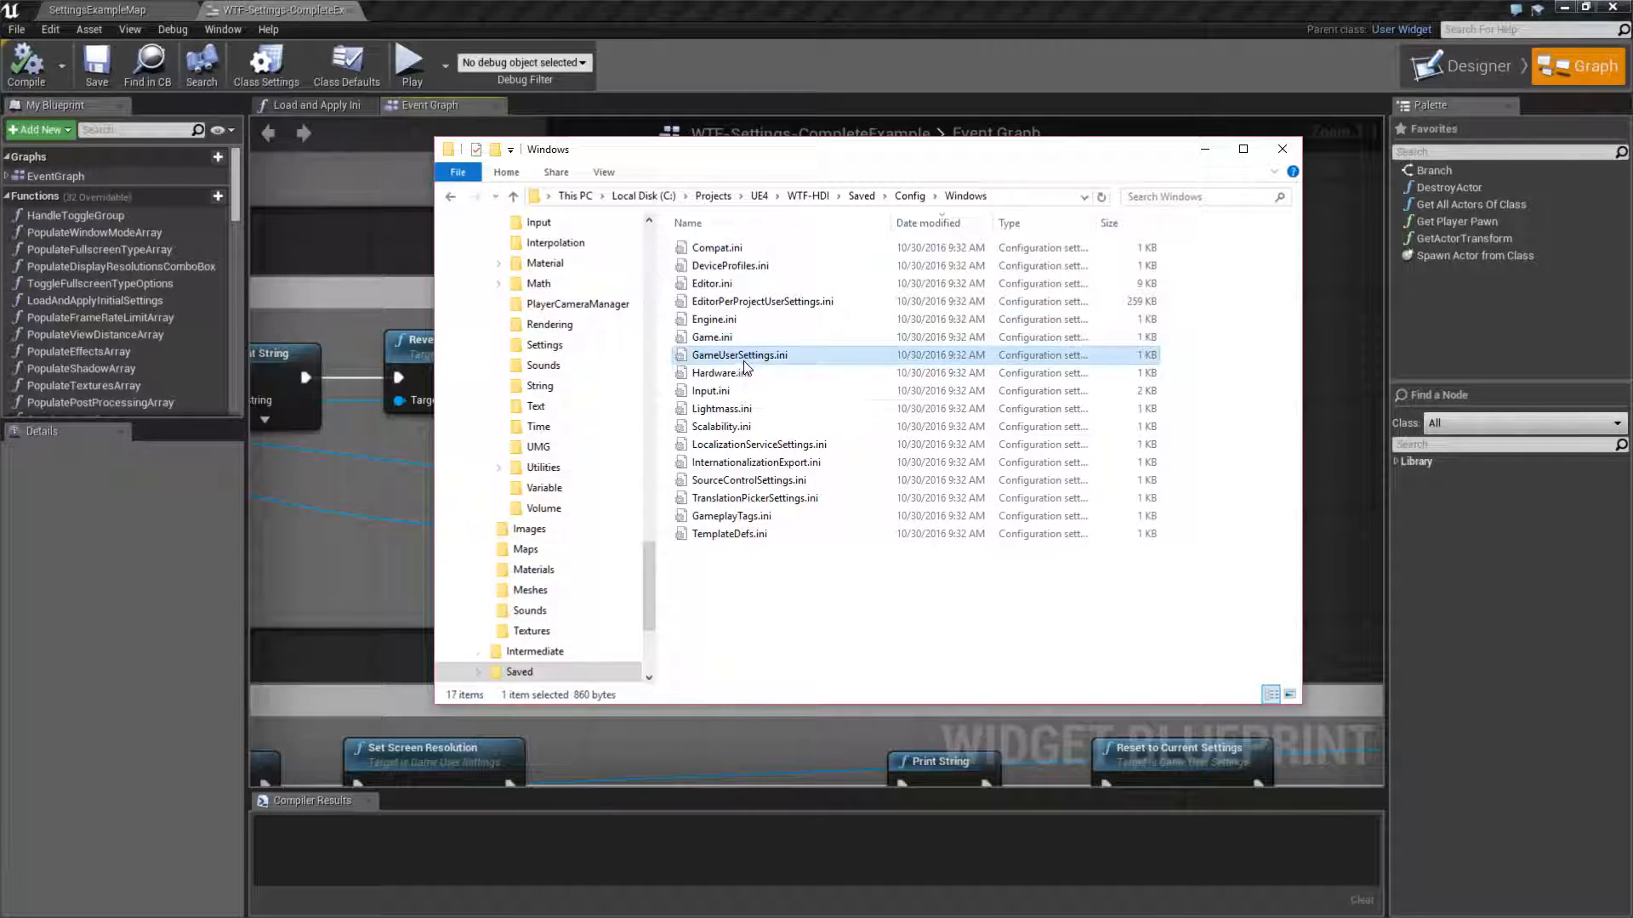
double_click(739, 355)
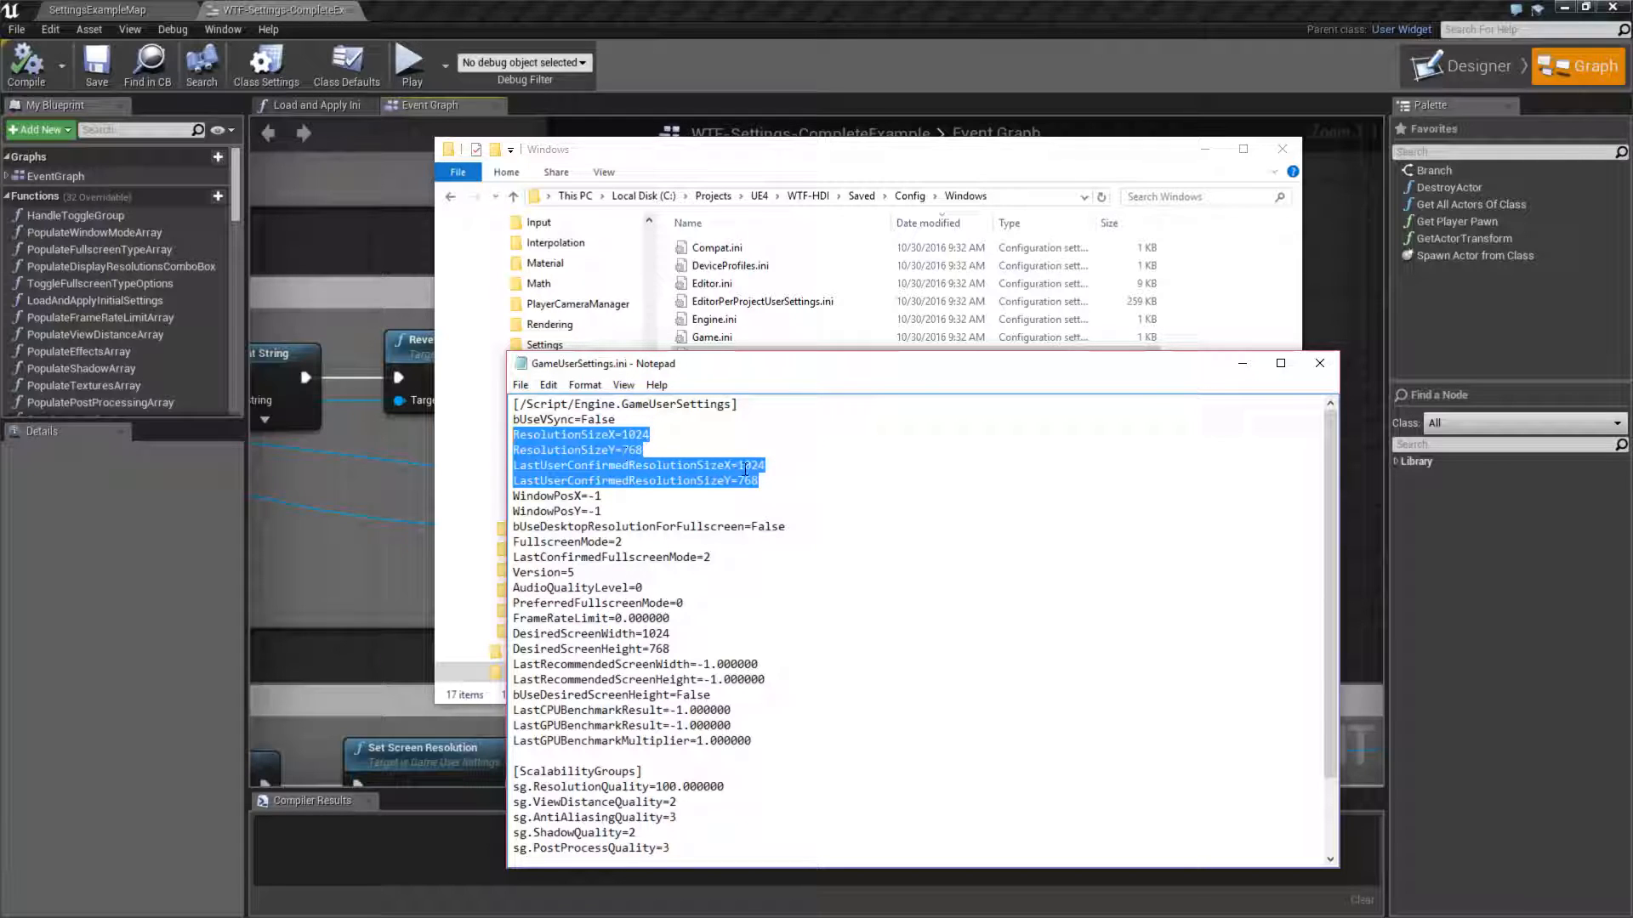
click(561, 465)
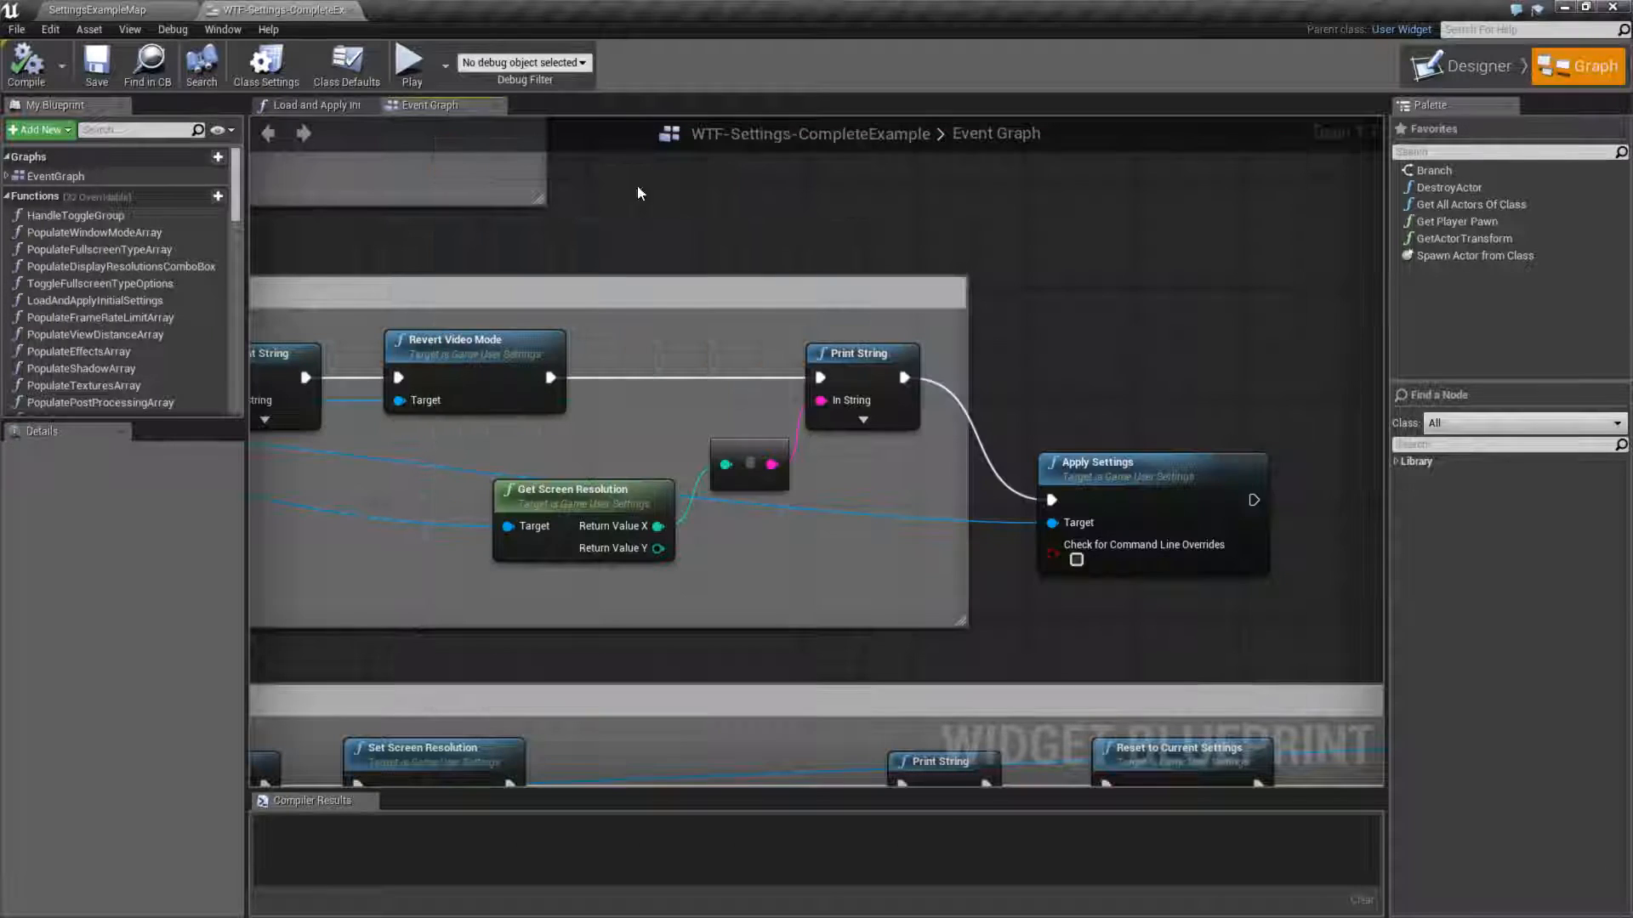
click(411, 61)
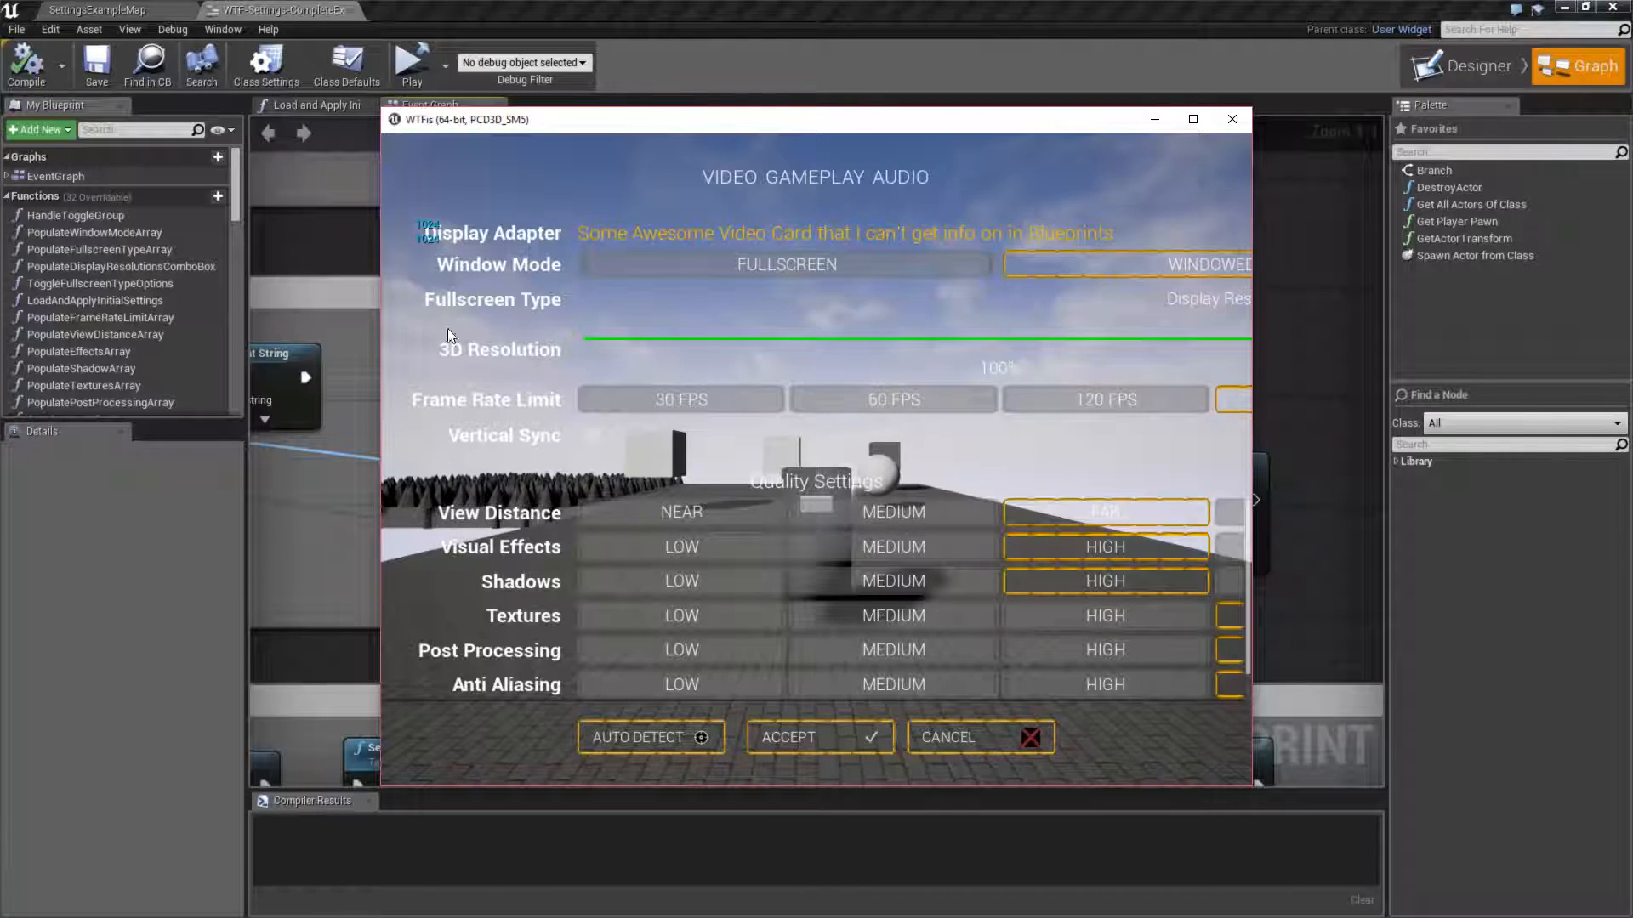
click(1231, 118)
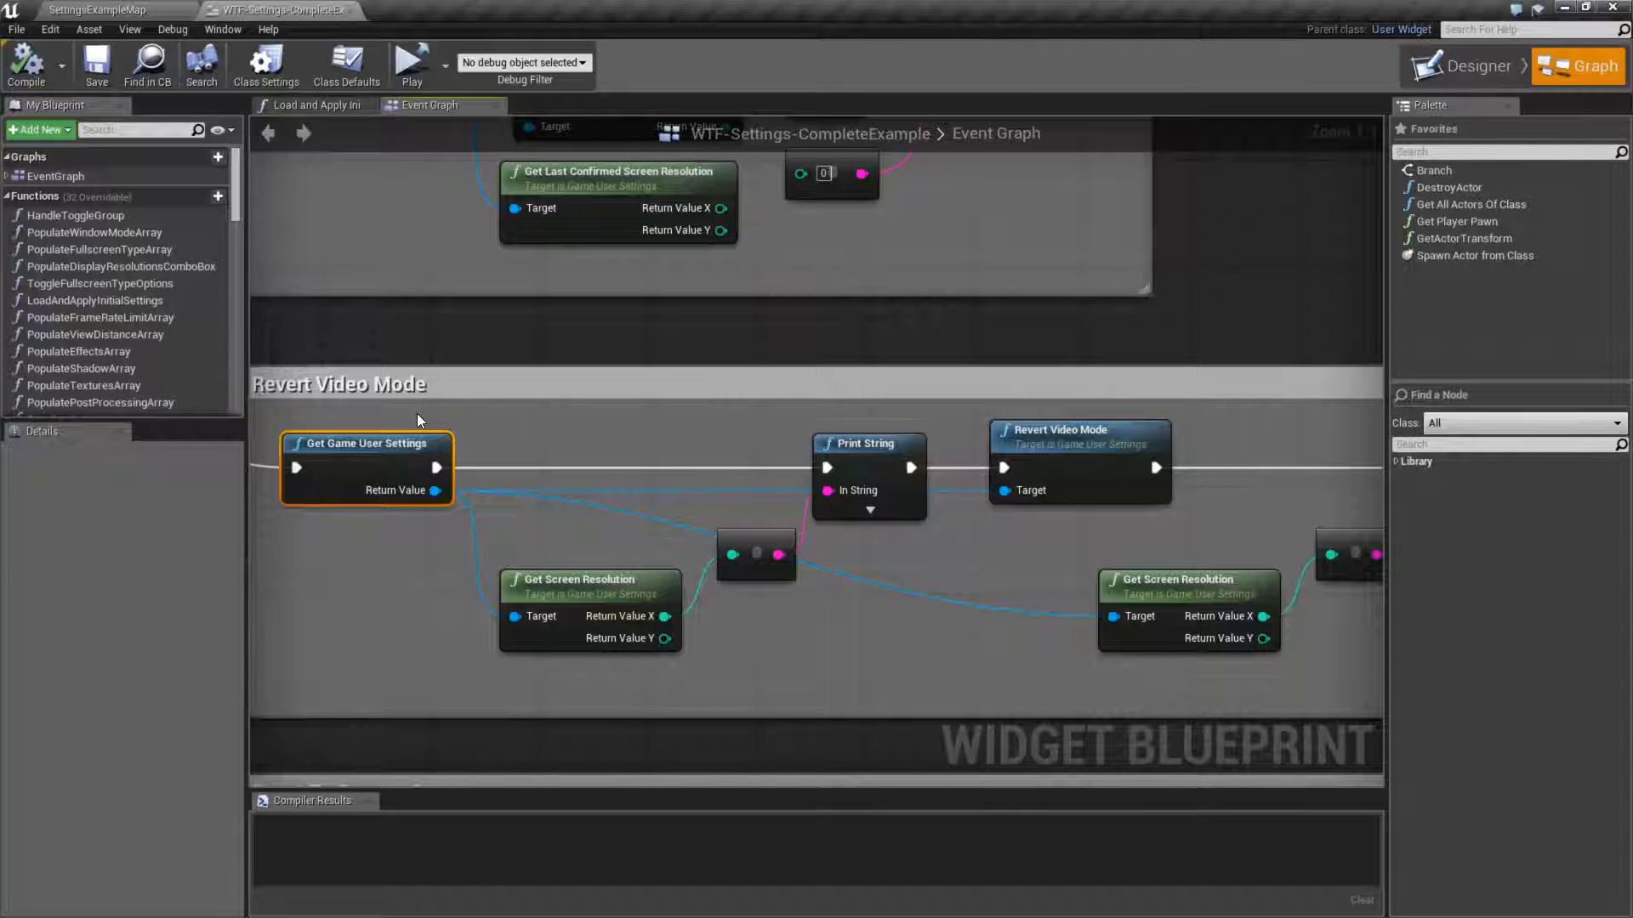
mouse_move(1090, 420)
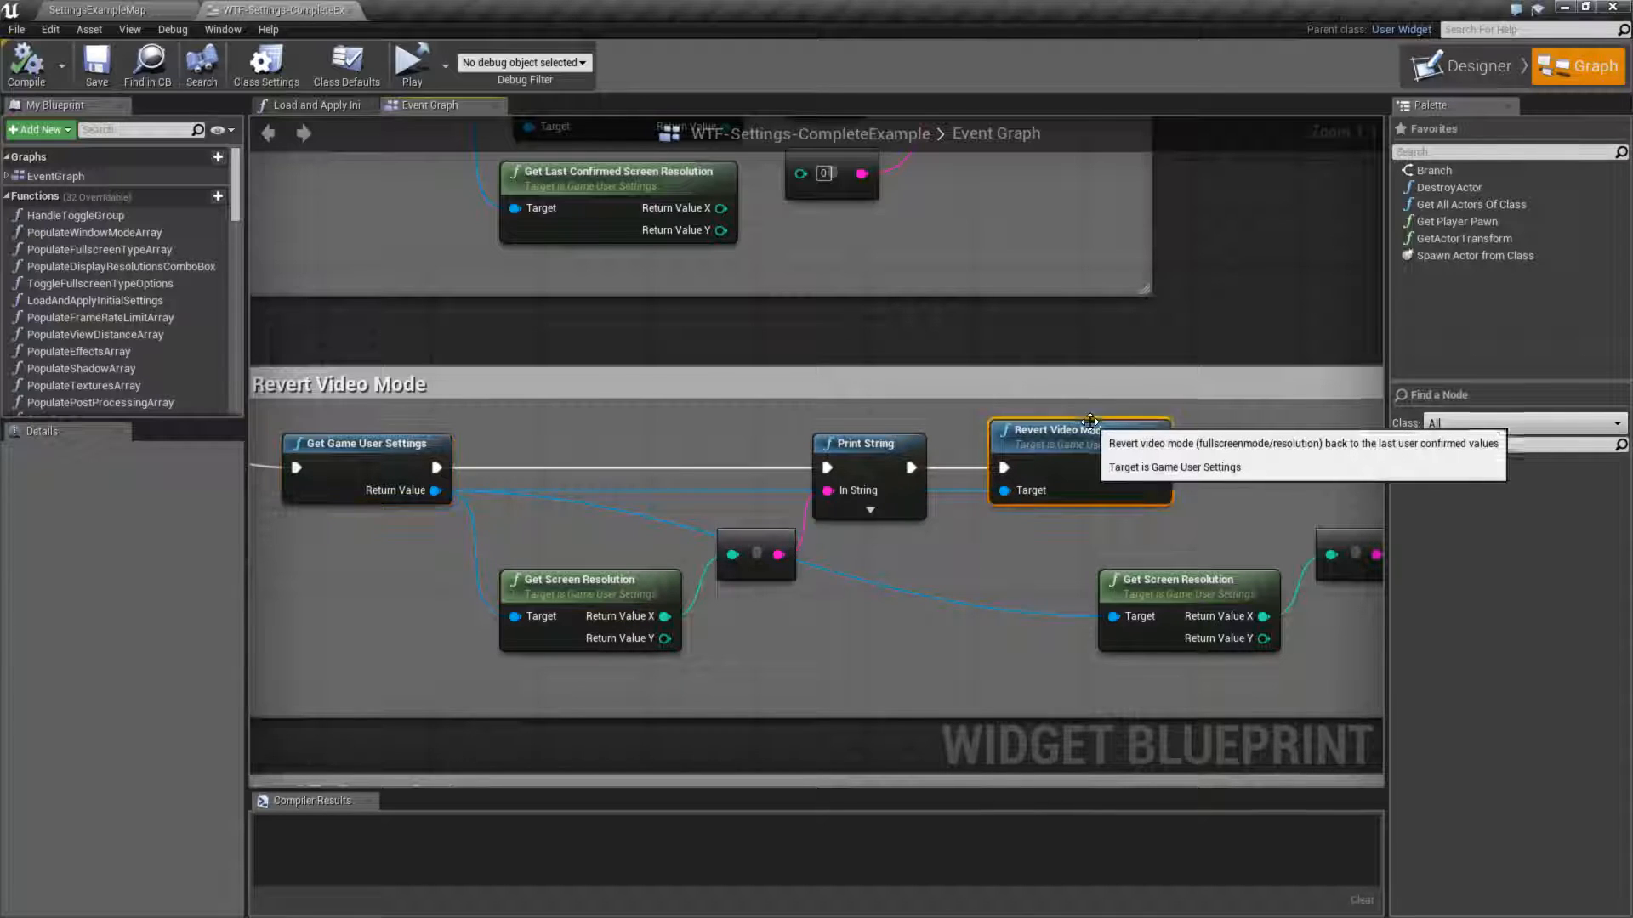
mouse_move(1063, 430)
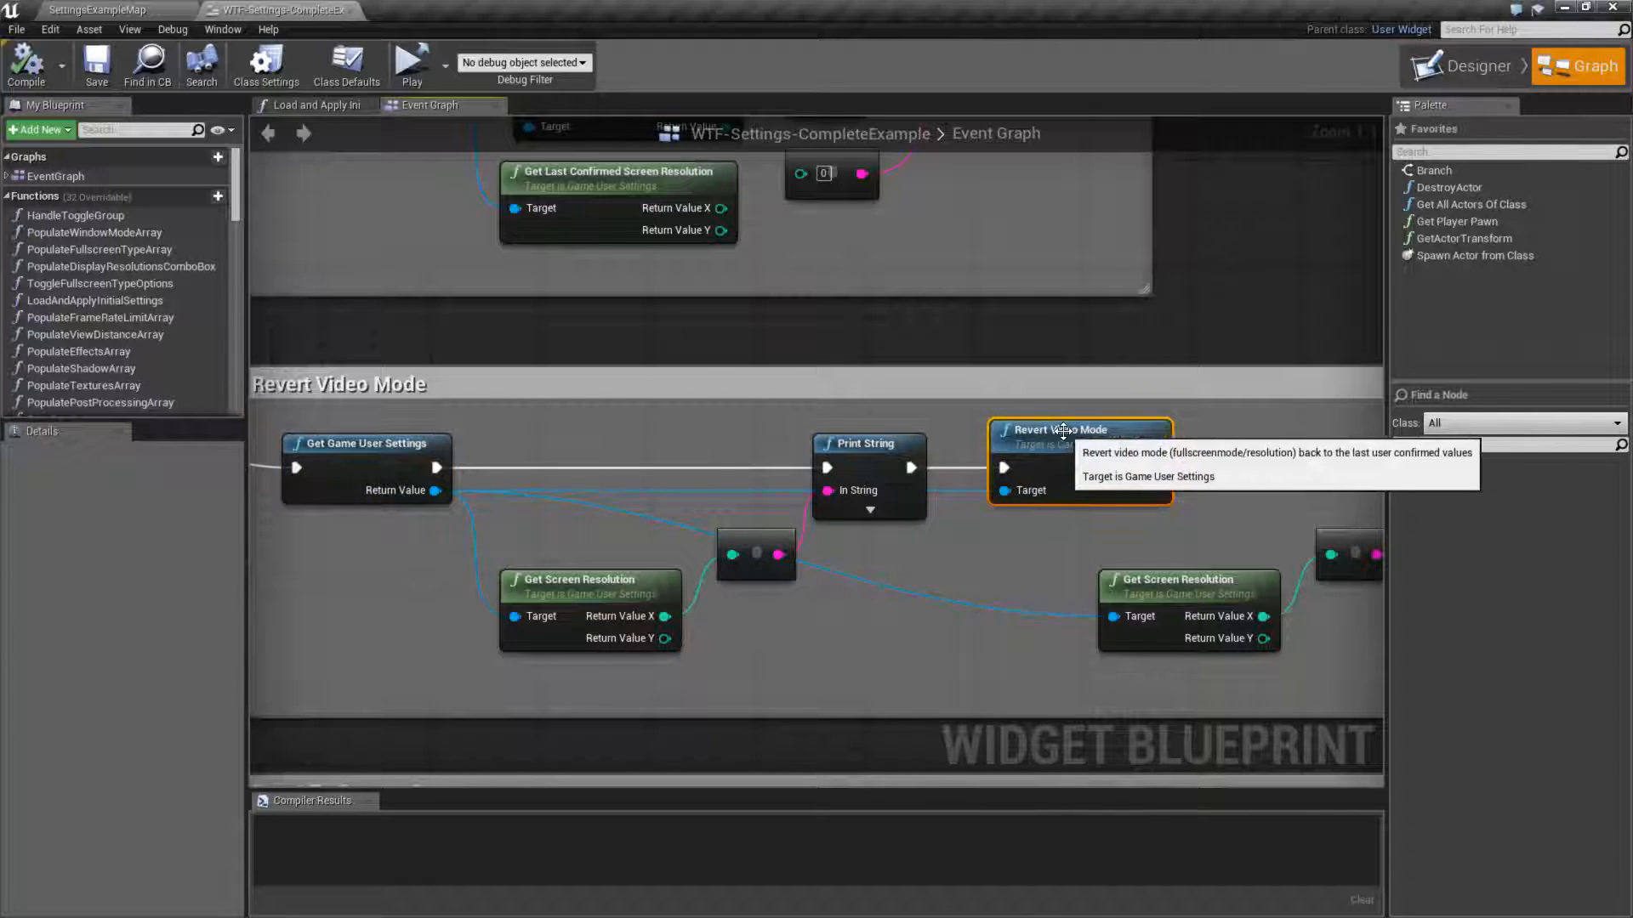